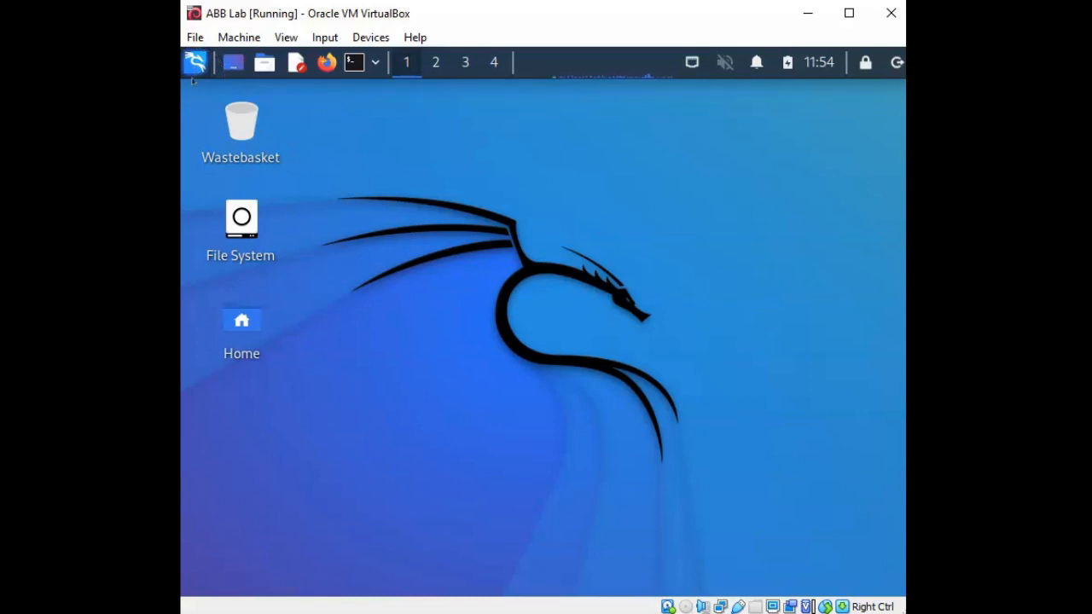
# Step: Launch Wireshark from the Kali menu's Sniffing & Spoofing category
pyautogui.click(196, 62)
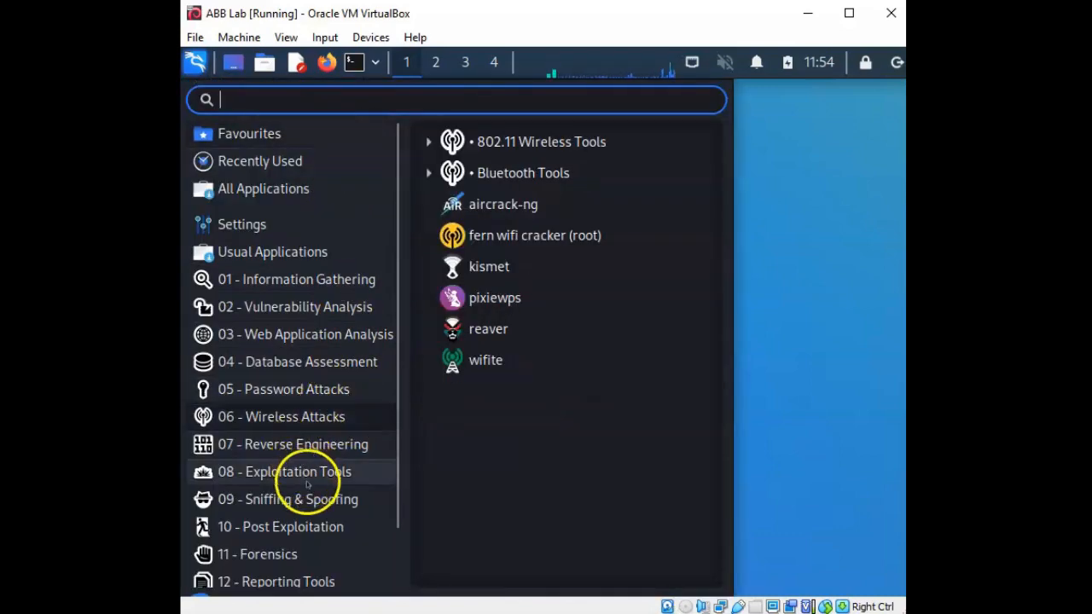
pyautogui.click(288, 499)
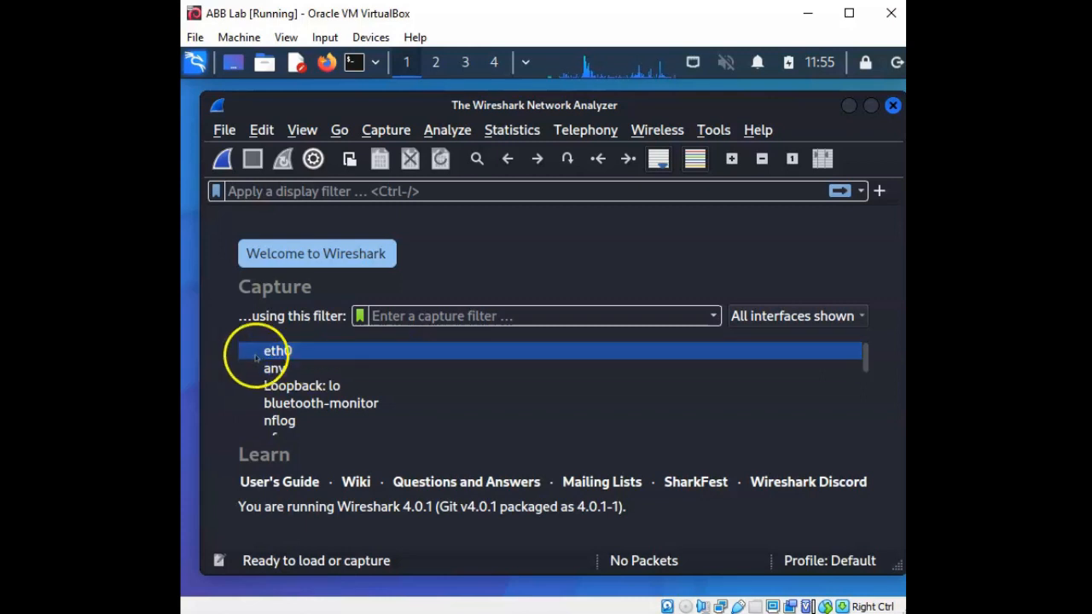
# Step: Start a live capture on eth0 from the interface's context menu
pyautogui.rightClick(276, 351)
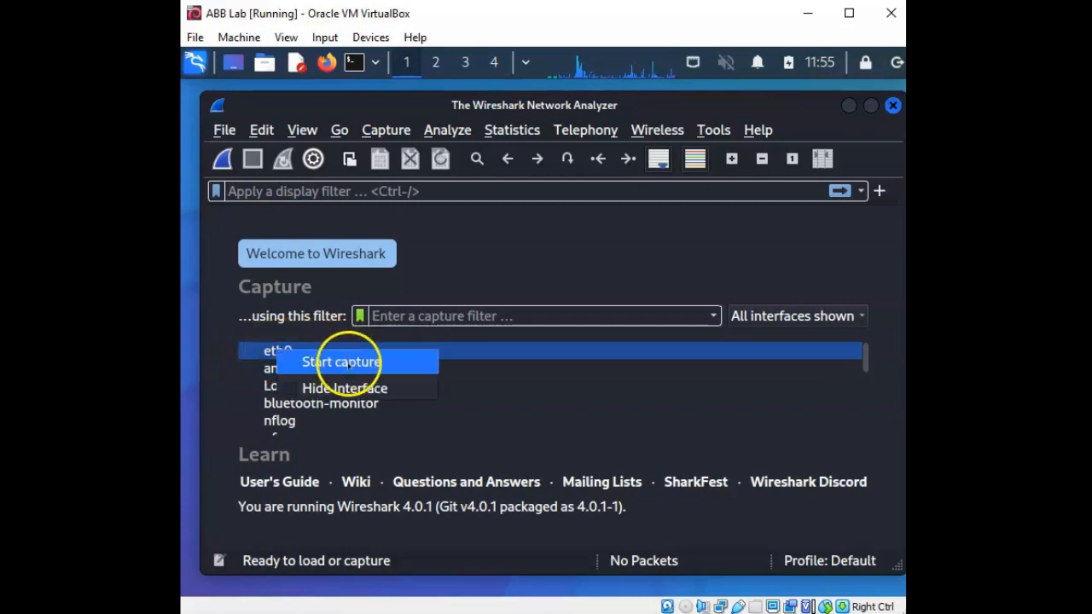
pyautogui.click(341, 362)
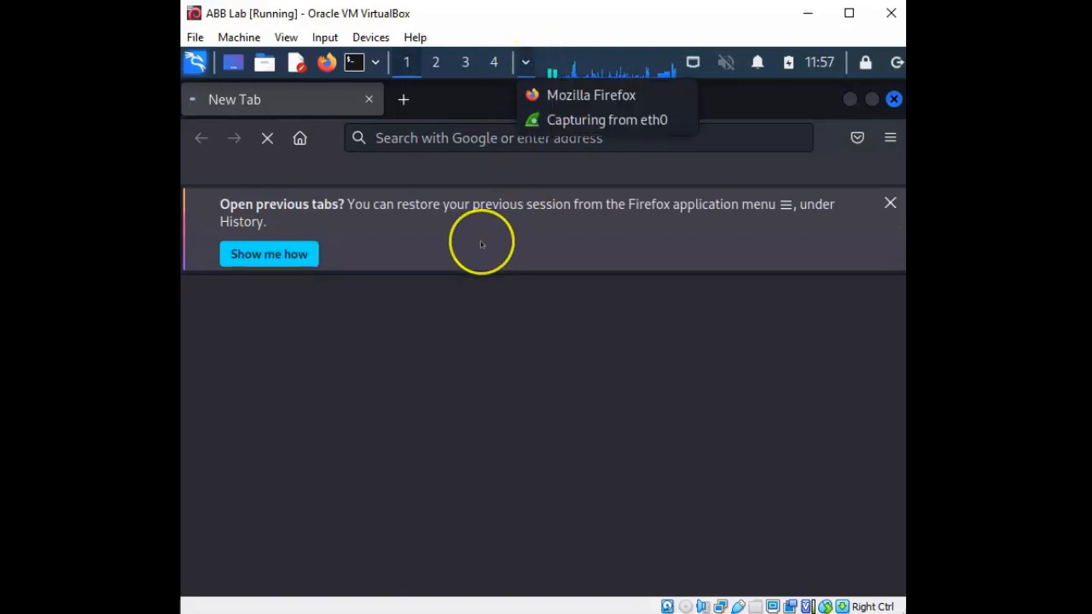
pyautogui.moveTo(535, 234)
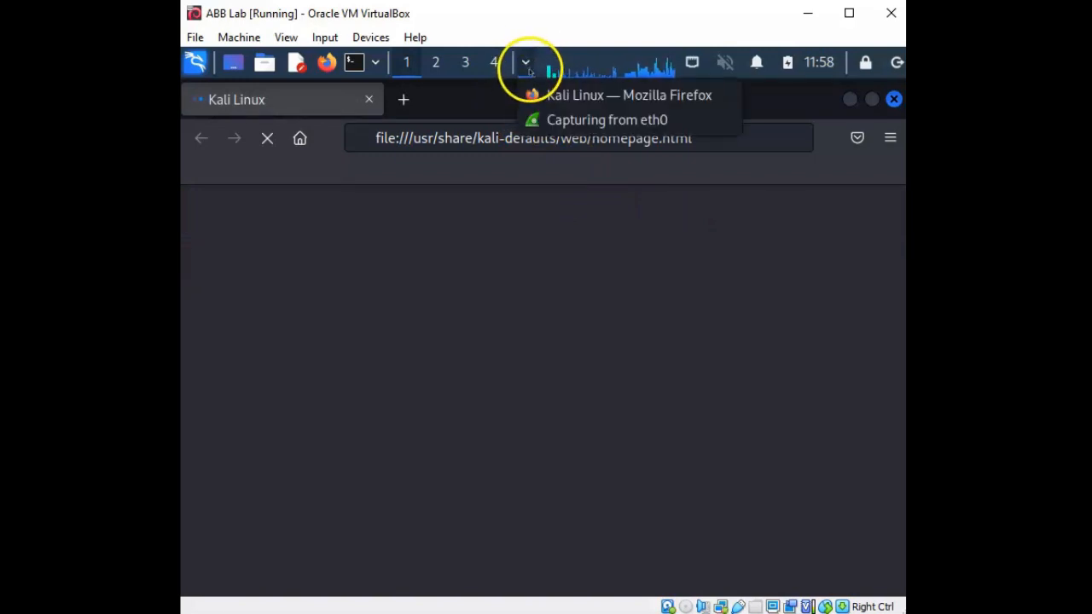
# Step: Return to the 'Capturing from eth0' window from the taskbar list
pyautogui.click(607, 119)
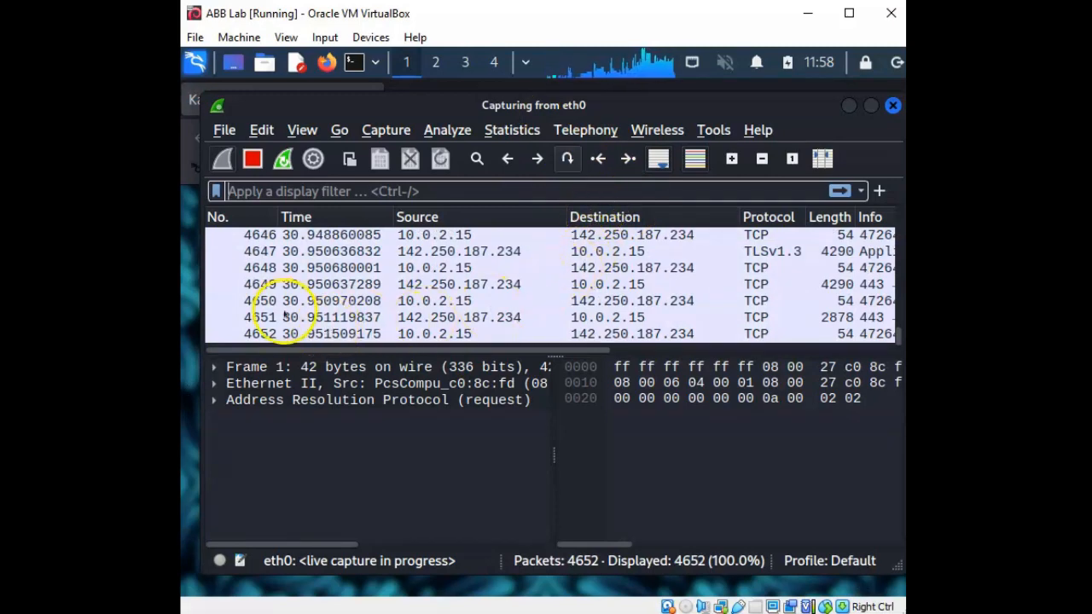
pyautogui.moveTo(440, 317)
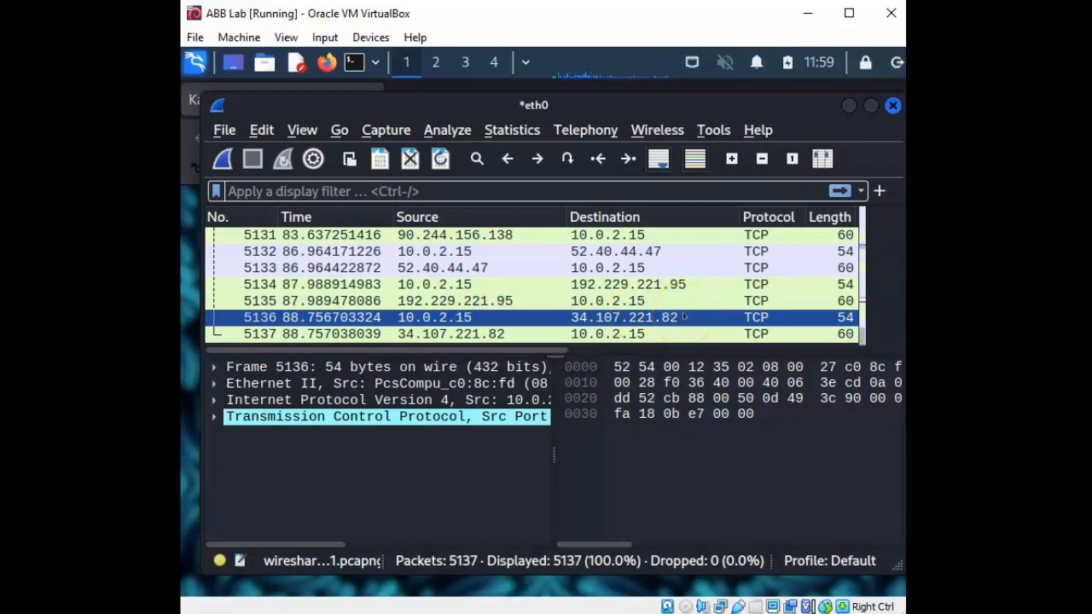
pyautogui.moveTo(476, 326)
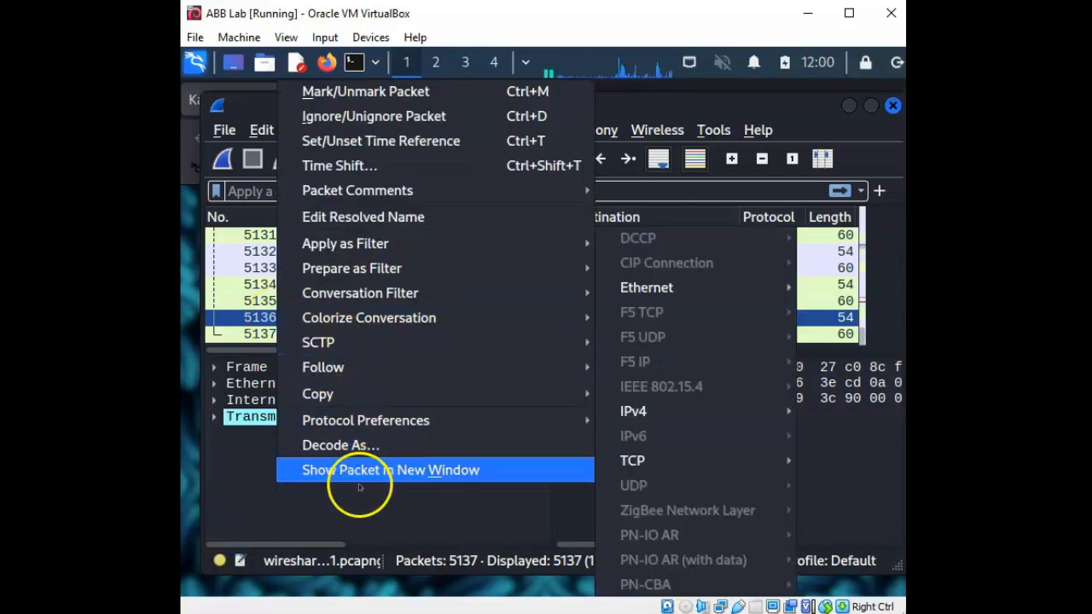
# Step: Show packet 5136 in its own window and expand its Transmission Control Protocol header
pyautogui.click(391, 469)
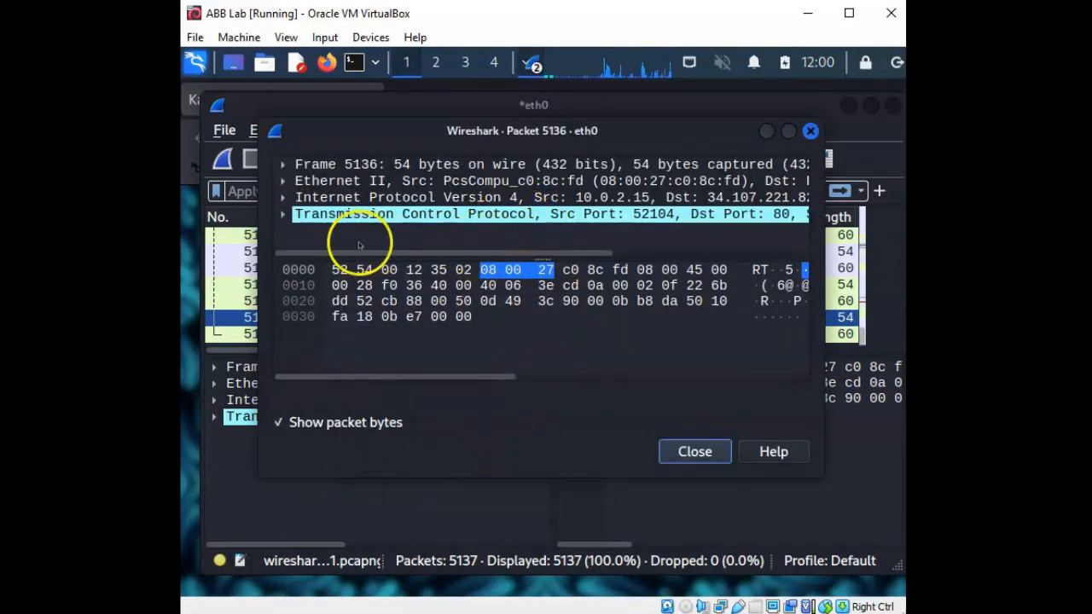
pyautogui.moveTo(393, 377); pyautogui.dragTo(555, 376)
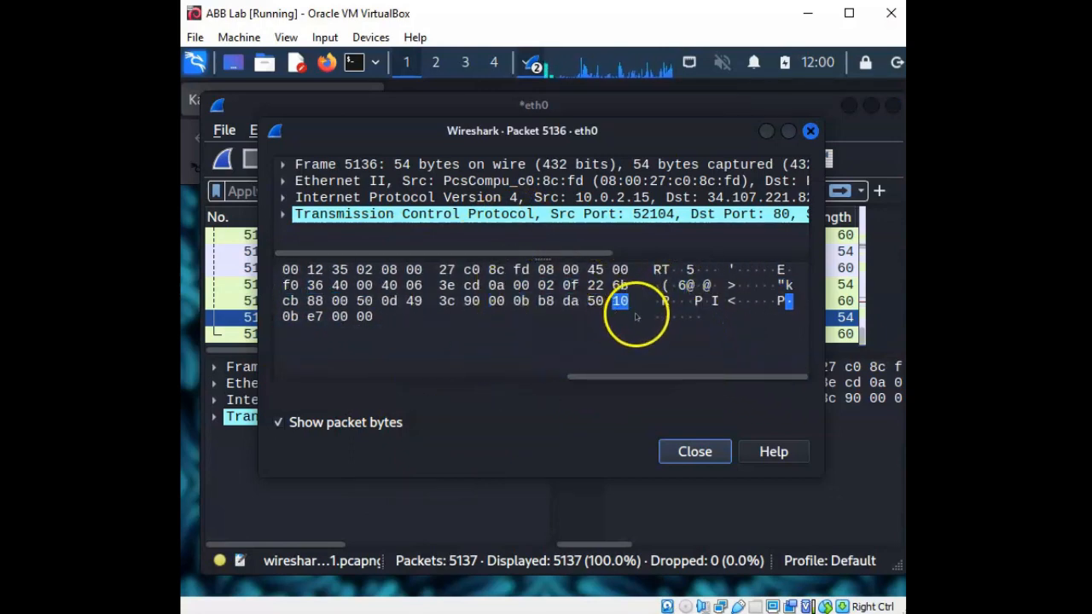
pyautogui.click(521, 285)
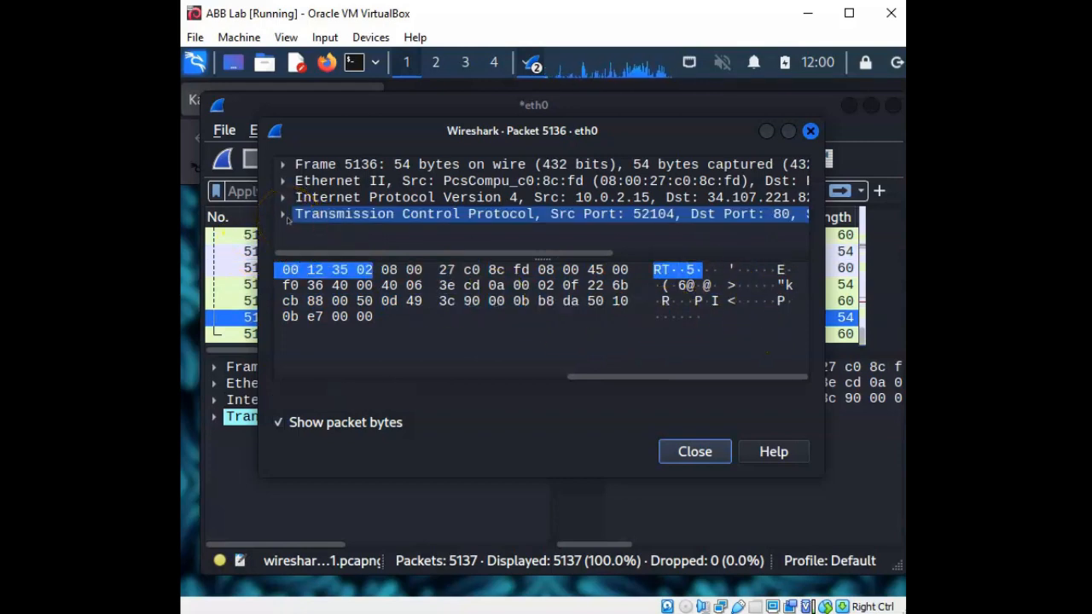
pyautogui.click(283, 214)
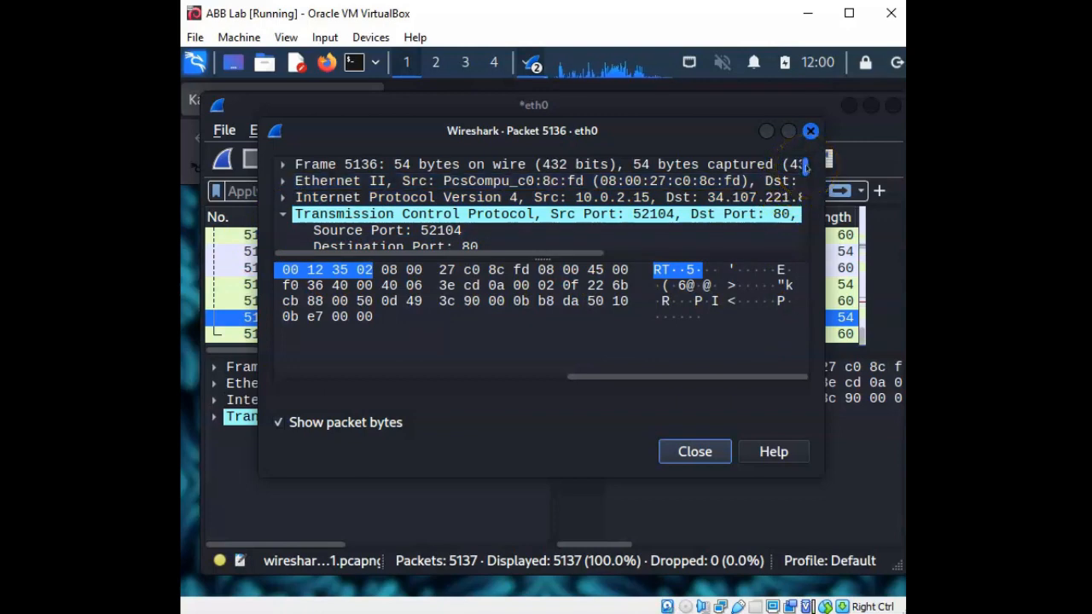
# Step: Scroll through packet 5136's expanded TCP header fields
pyautogui.scroll(-3)
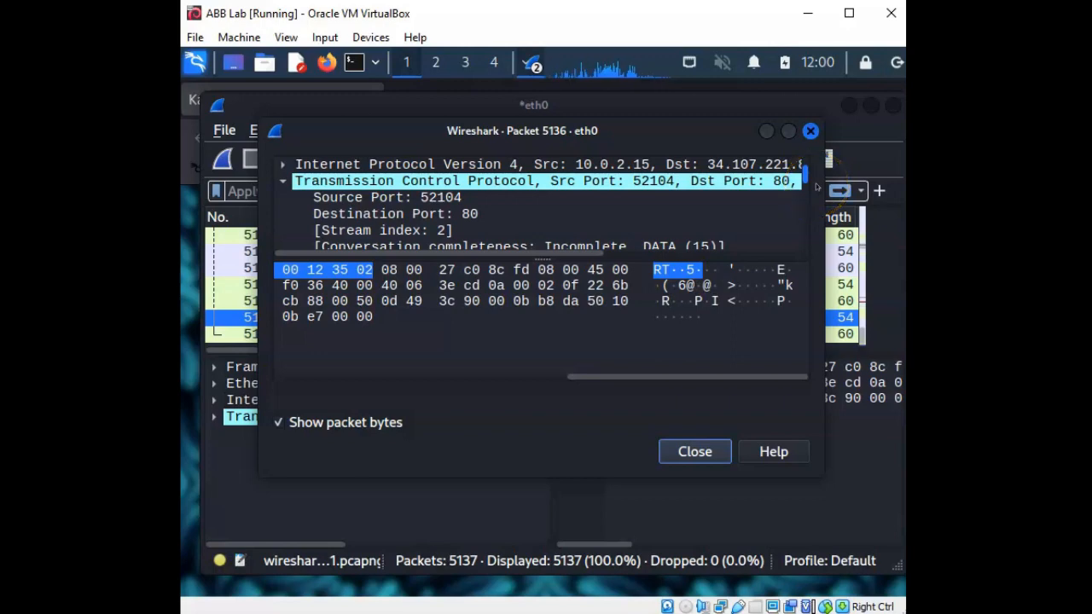
pyautogui.scroll(-3)
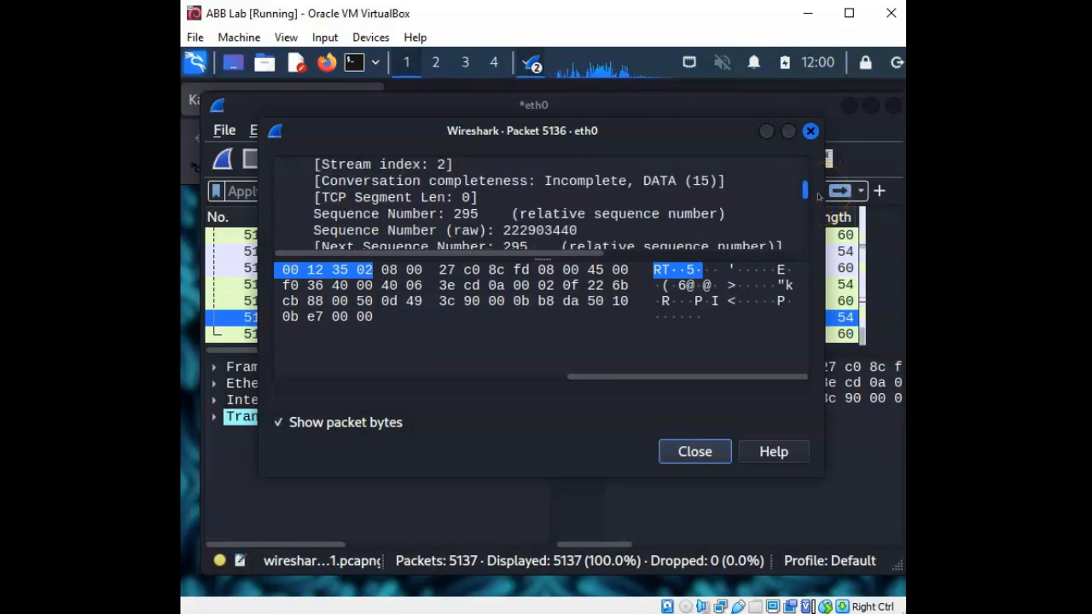
pyautogui.scroll(-3)
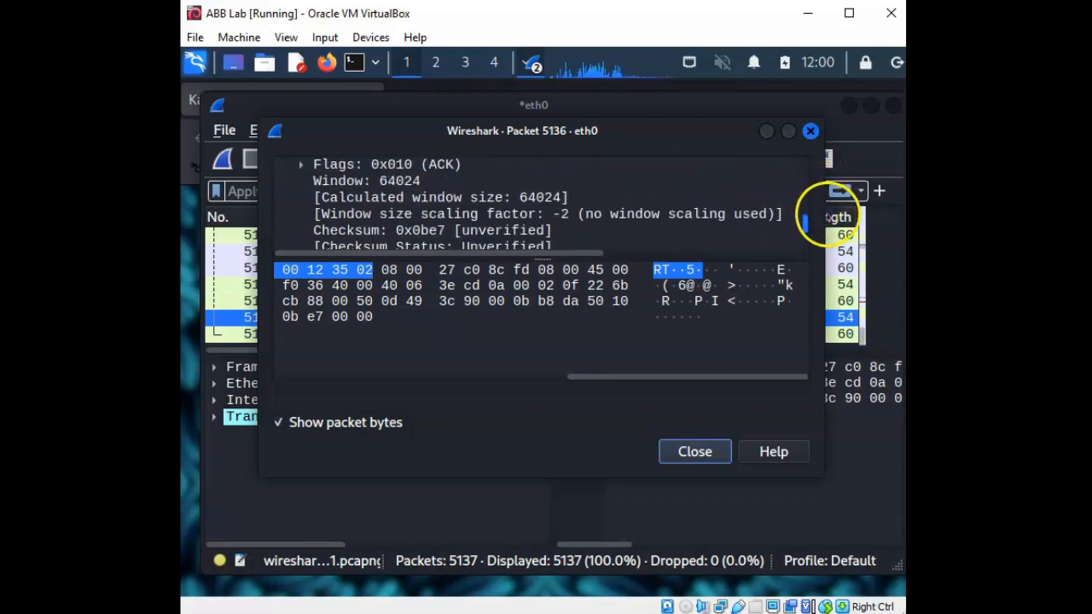
pyautogui.scroll(-3)
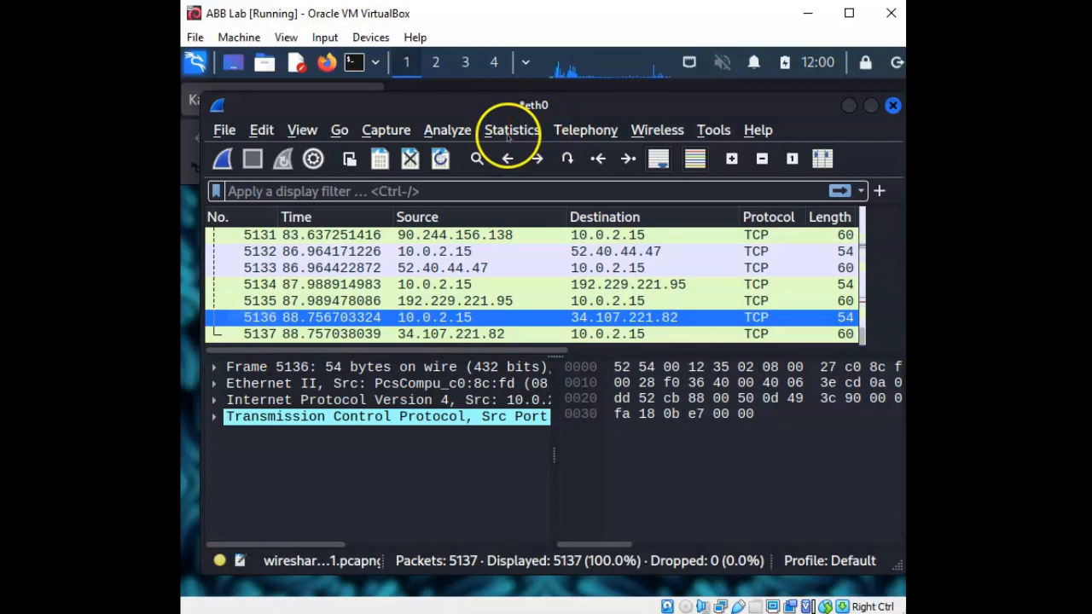
pyautogui.moveTo(363, 180)
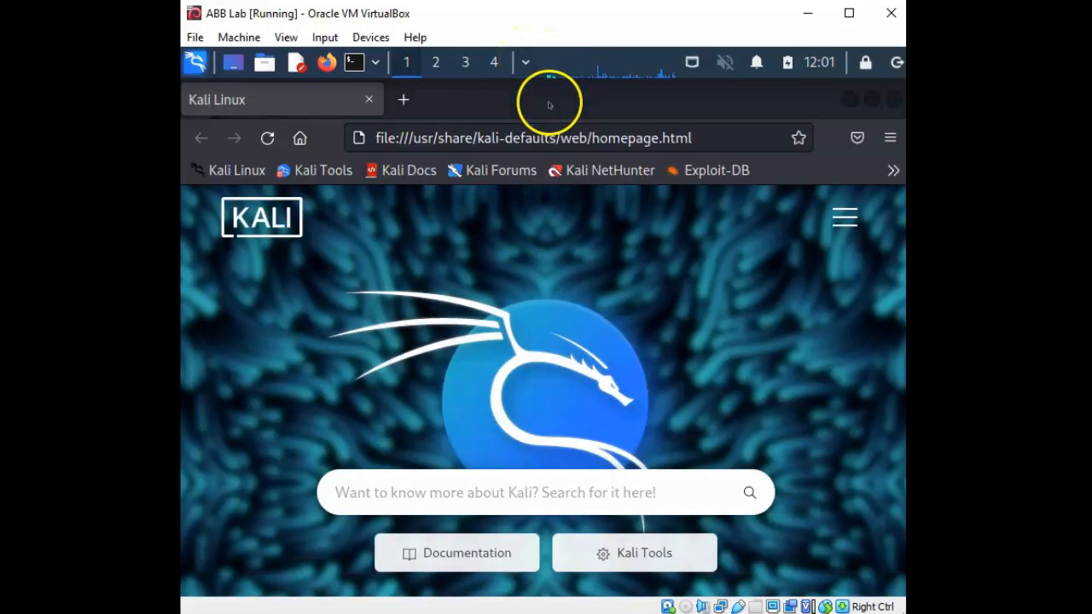
pyautogui.moveTo(626, 138)
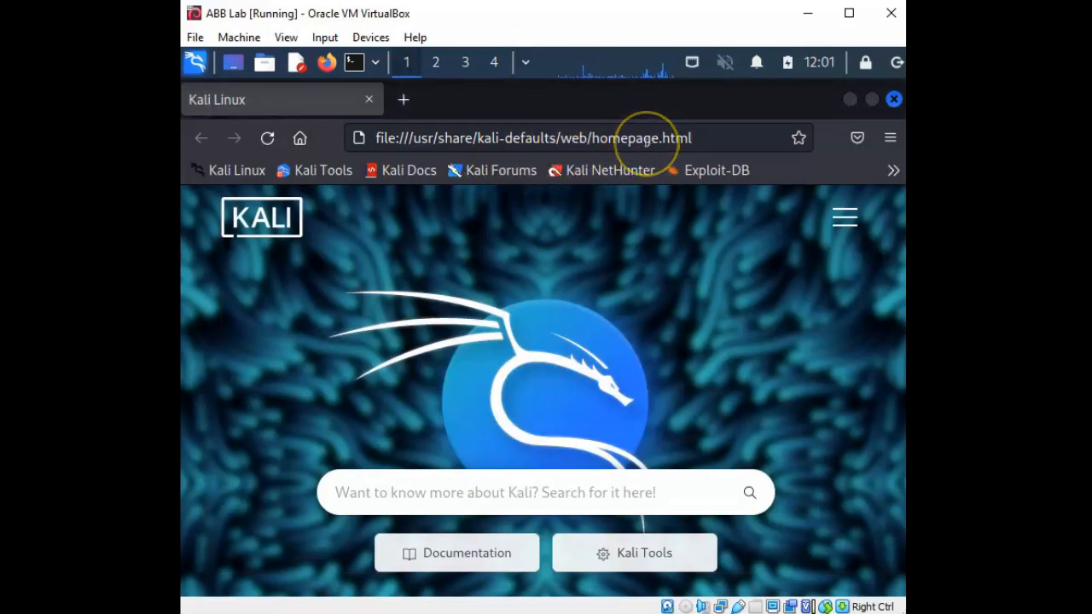
# Step: Navigate Firefox to youtube.com via the address bar's YouTube shortcut
pyautogui.click(535, 137)
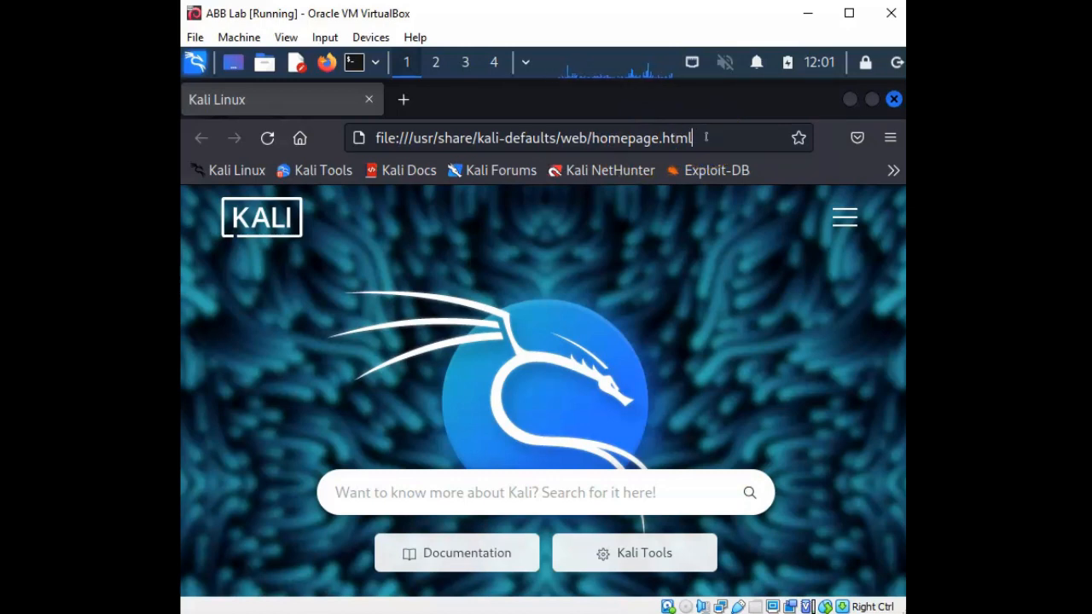
pyautogui.click(533, 138)
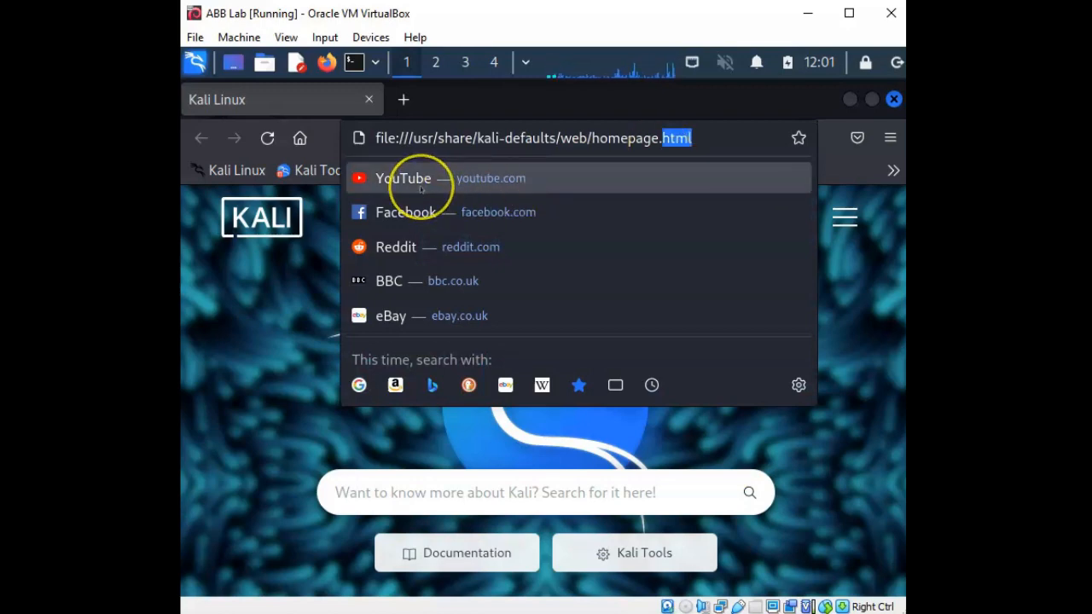
pyautogui.click(404, 178)
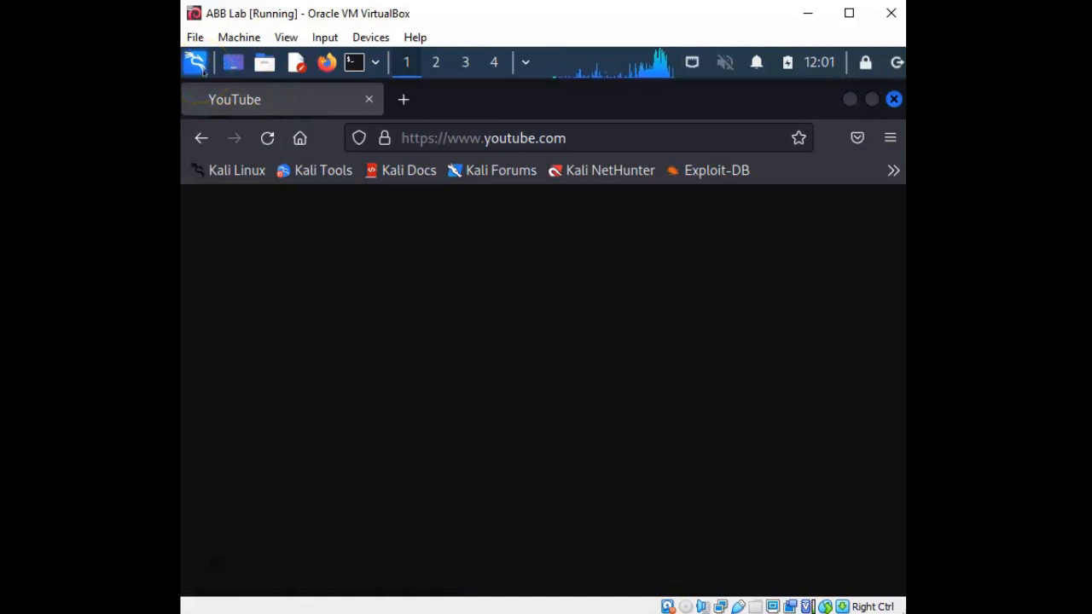
# Step: Switch to the eth0 capture and discard its 5137 packets with Continue without Saving
pyautogui.click(526, 62)
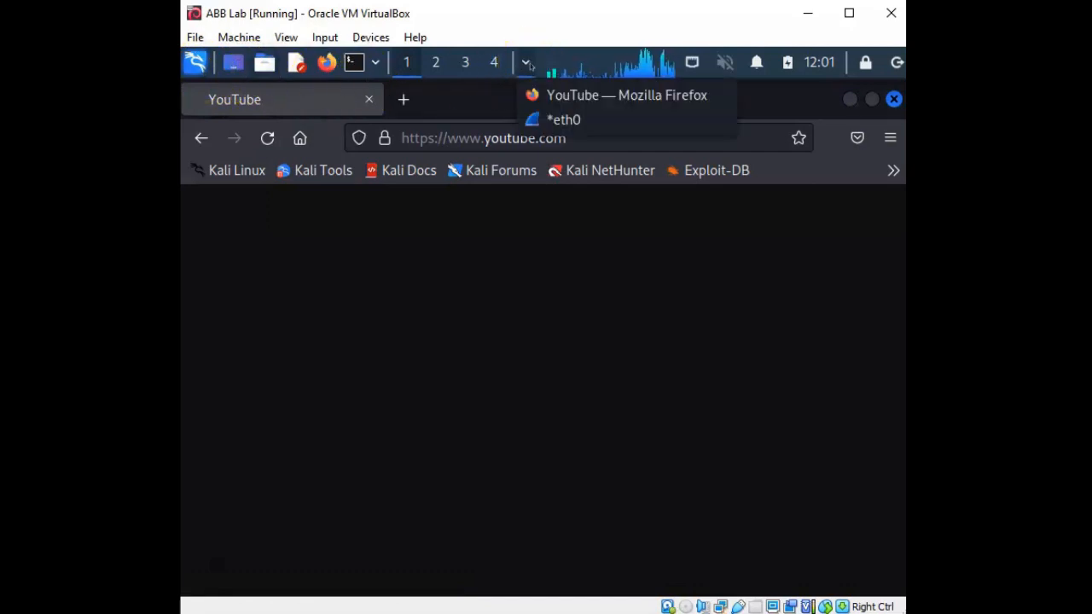
pyautogui.click(563, 119)
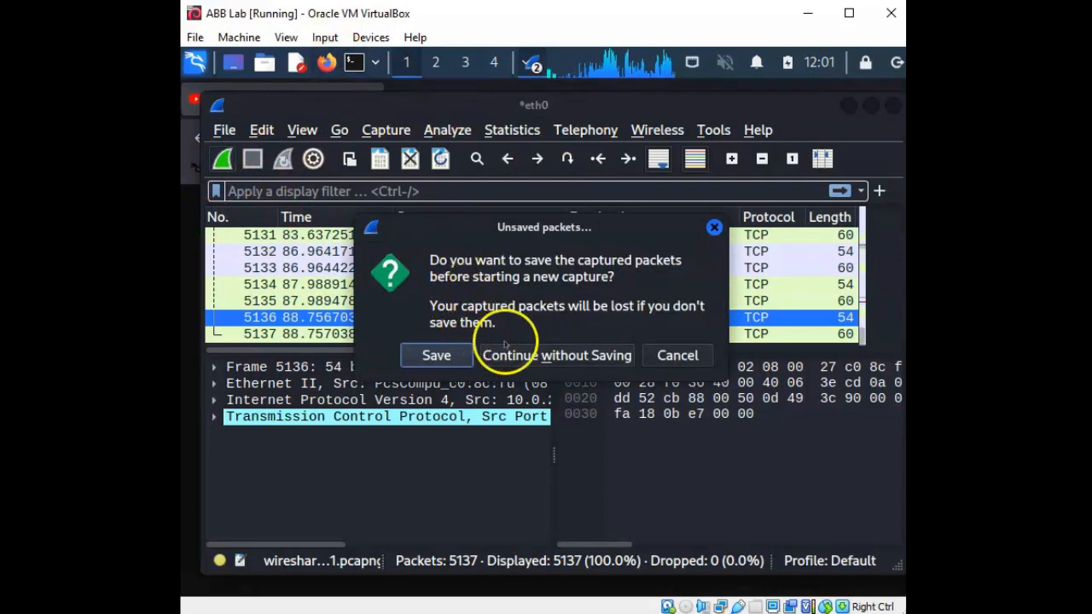
pyautogui.click(555, 355)
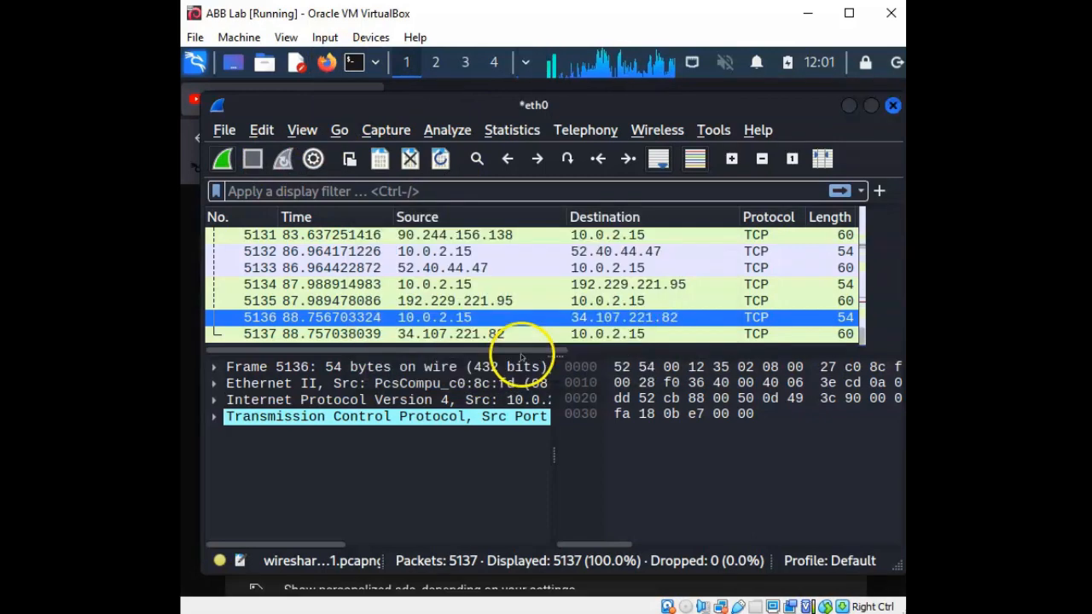
pyautogui.moveTo(542, 203)
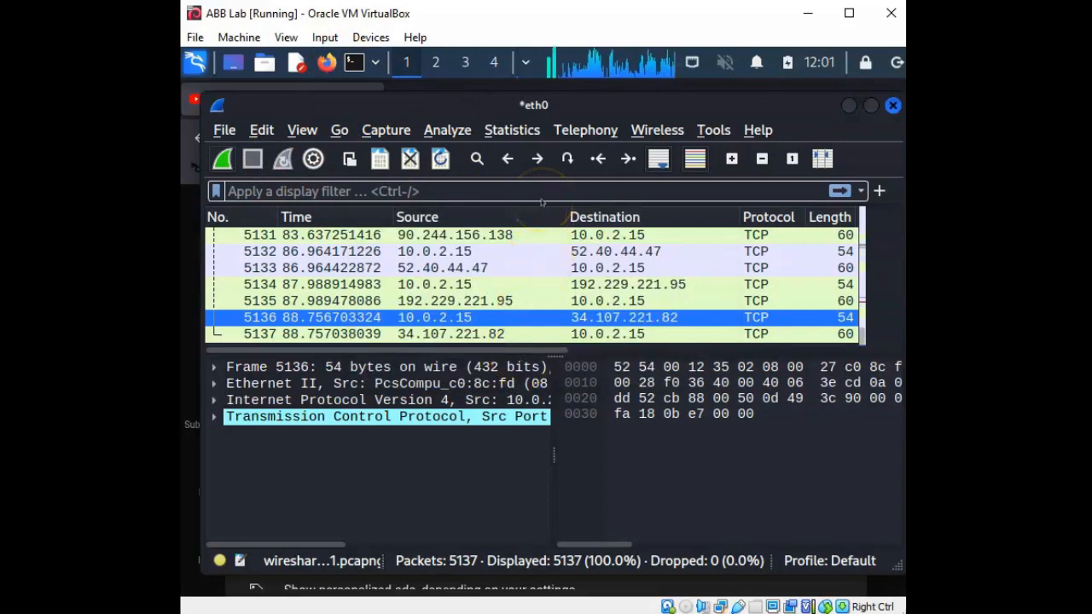
pyautogui.moveTo(610, 175)
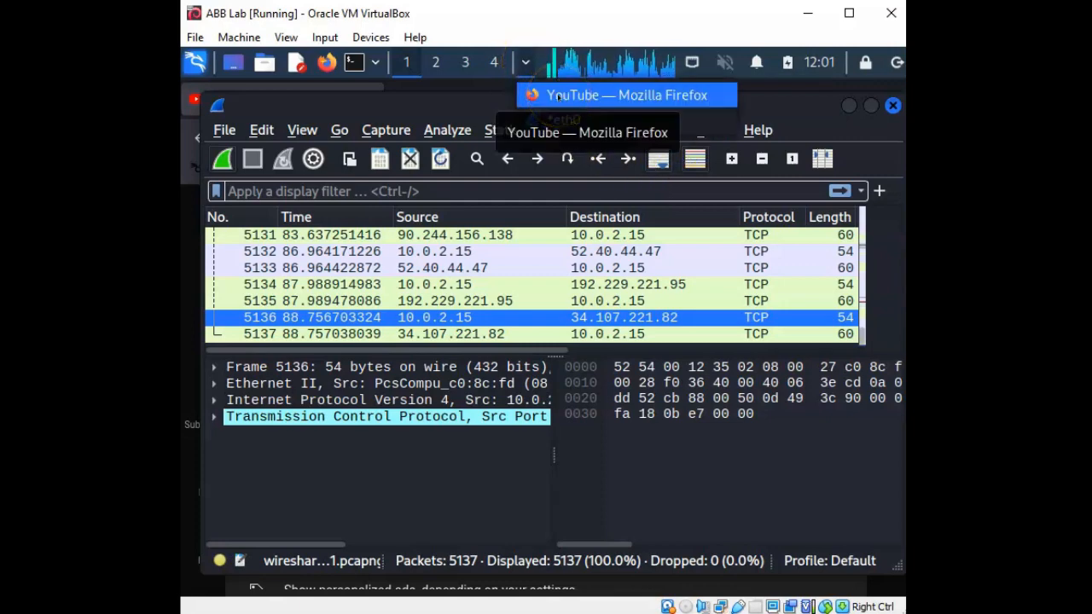
# Step: View YouTube's consent page, then return to Wireshark's new running eth0 capture
pyautogui.click(628, 95)
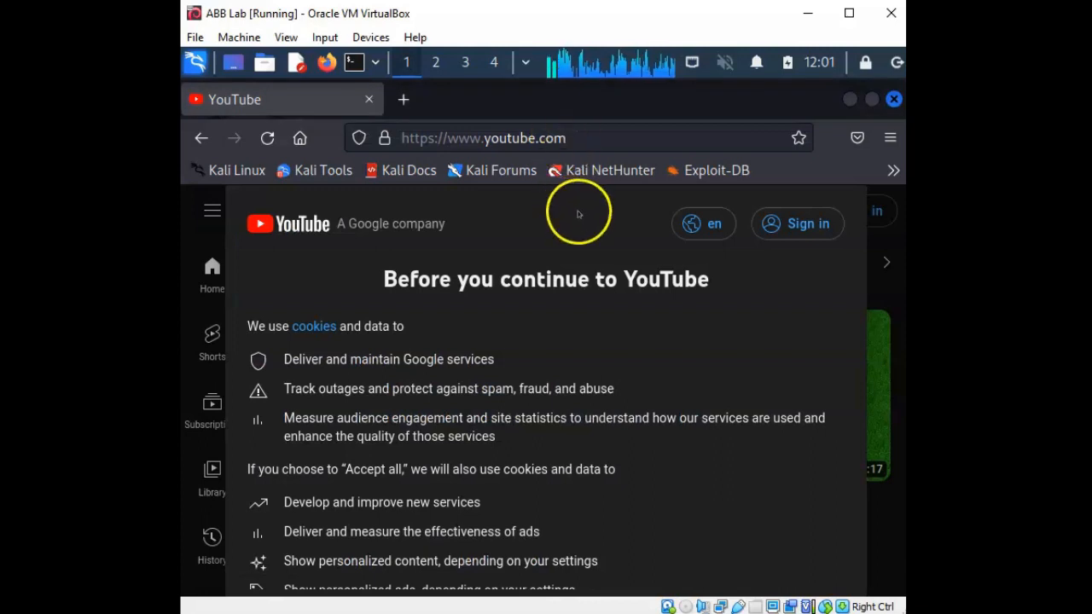
pyautogui.moveTo(342, 192)
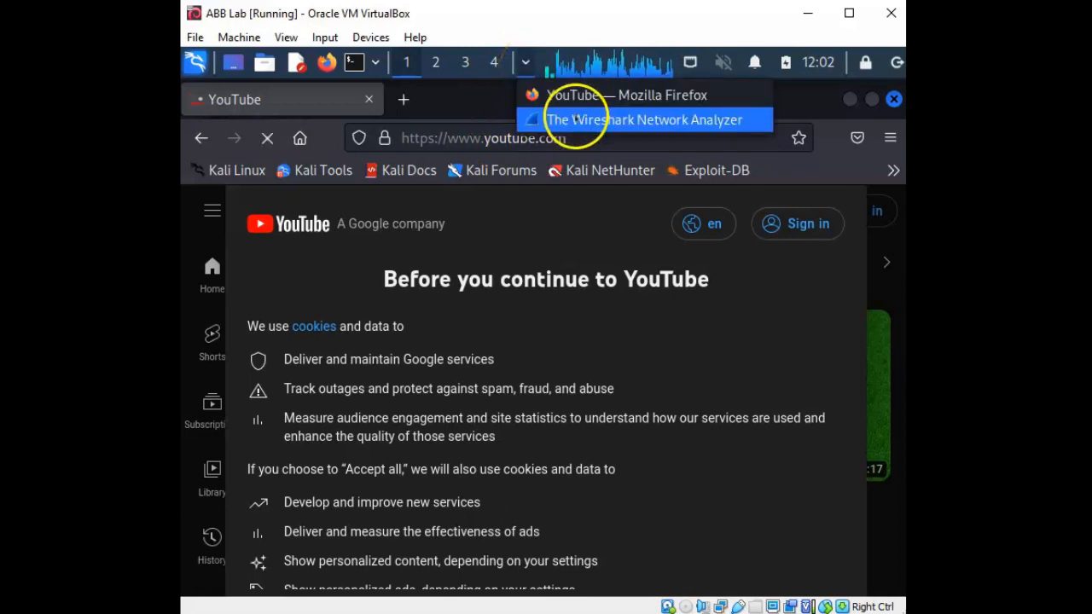
pyautogui.click(646, 120)
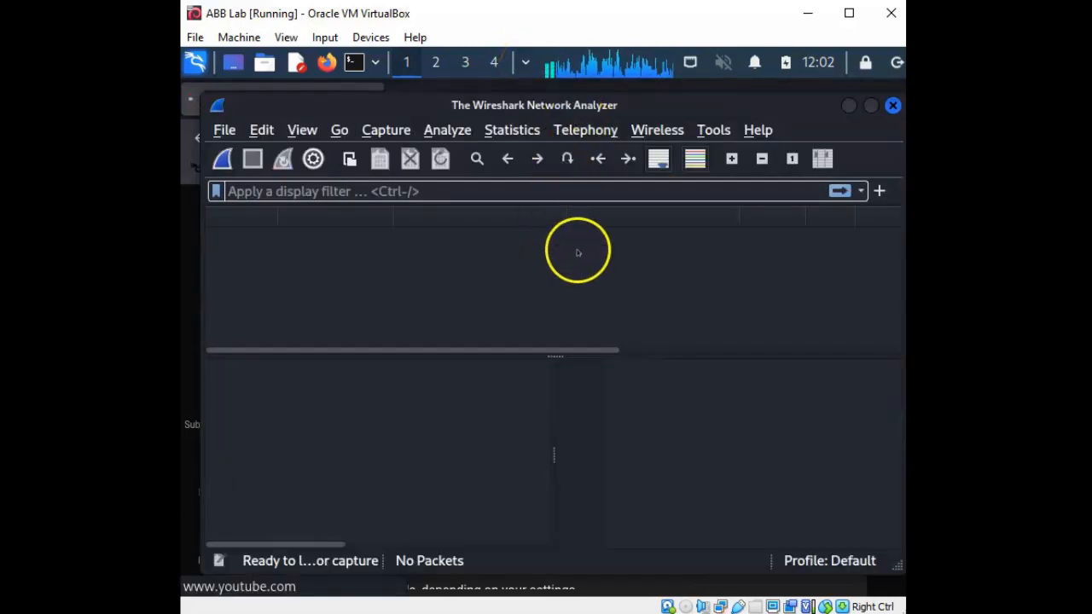
pyautogui.moveTo(740, 106)
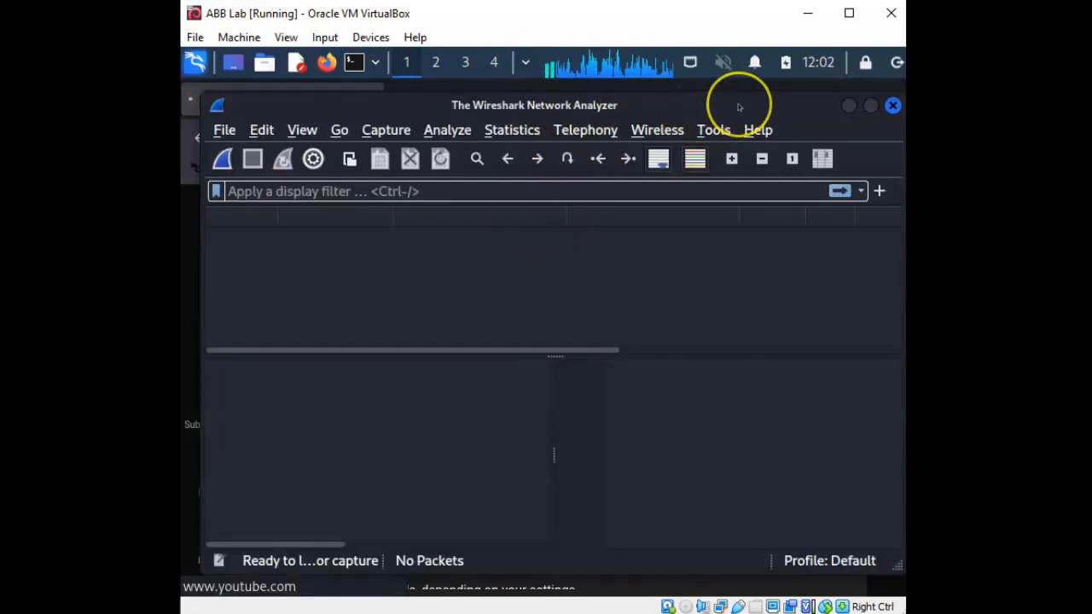
pyautogui.click(223, 159)
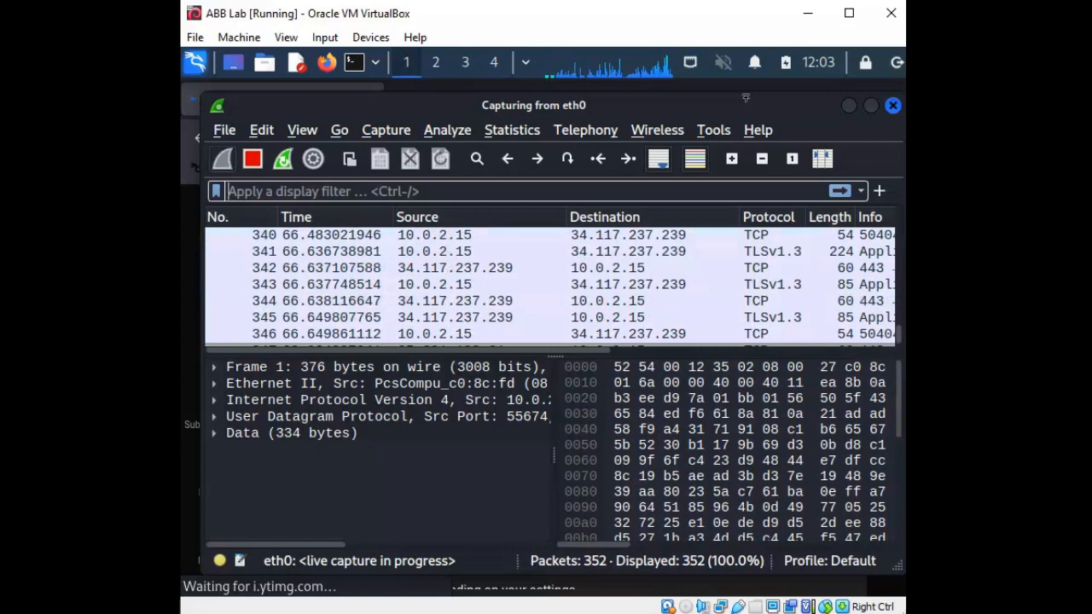
pyautogui.moveTo(569, 209)
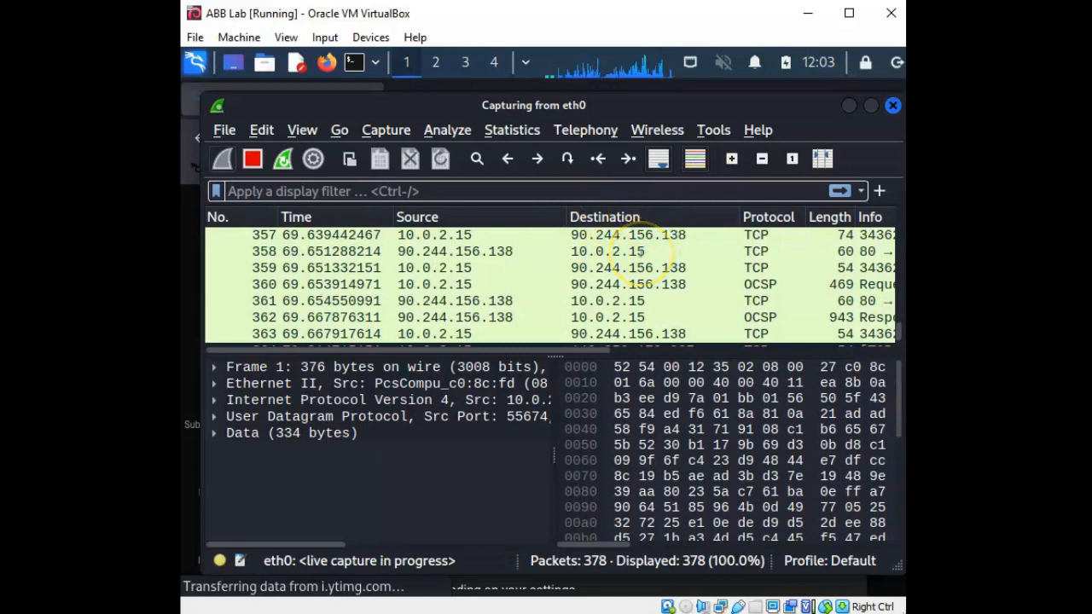
pyautogui.moveTo(555, 271)
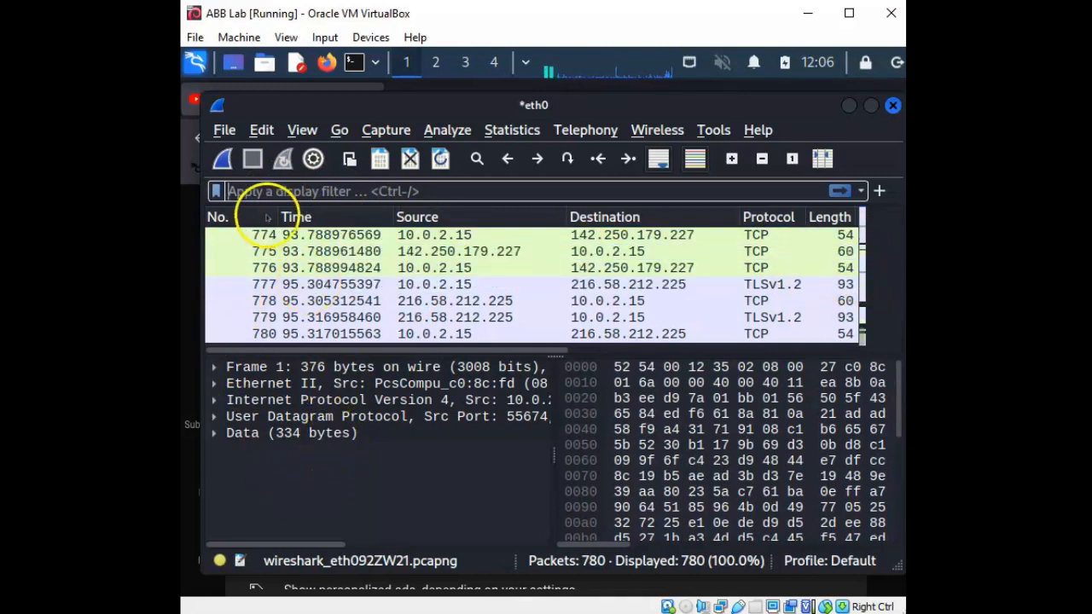
# Step: Apply an 'ocsp' display filter, narrowing the capture to six OCSP packets
pyautogui.write('ocsp')
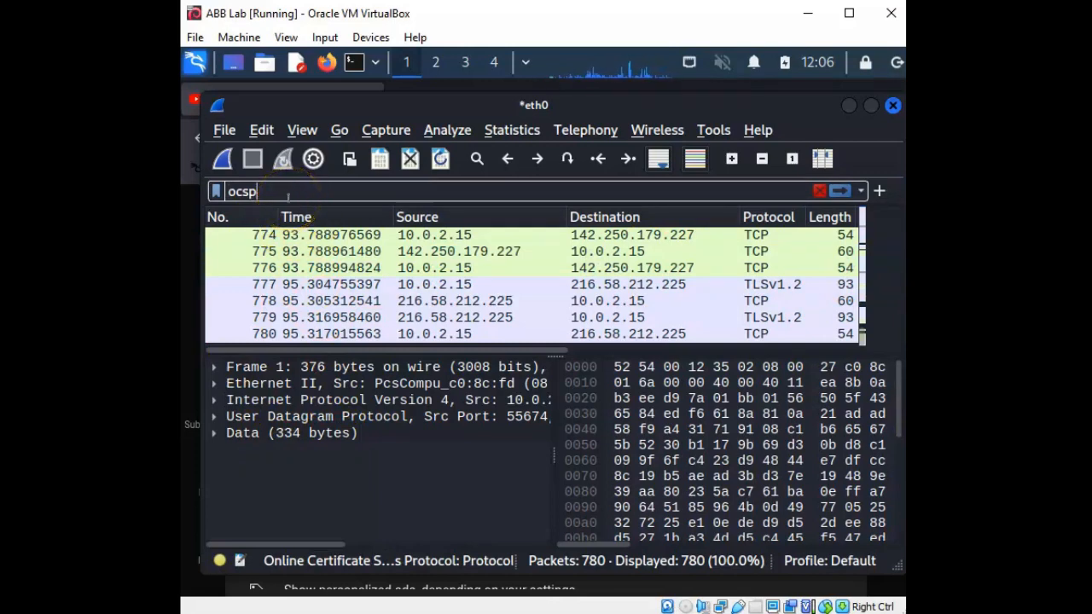
pyautogui.press('Return')
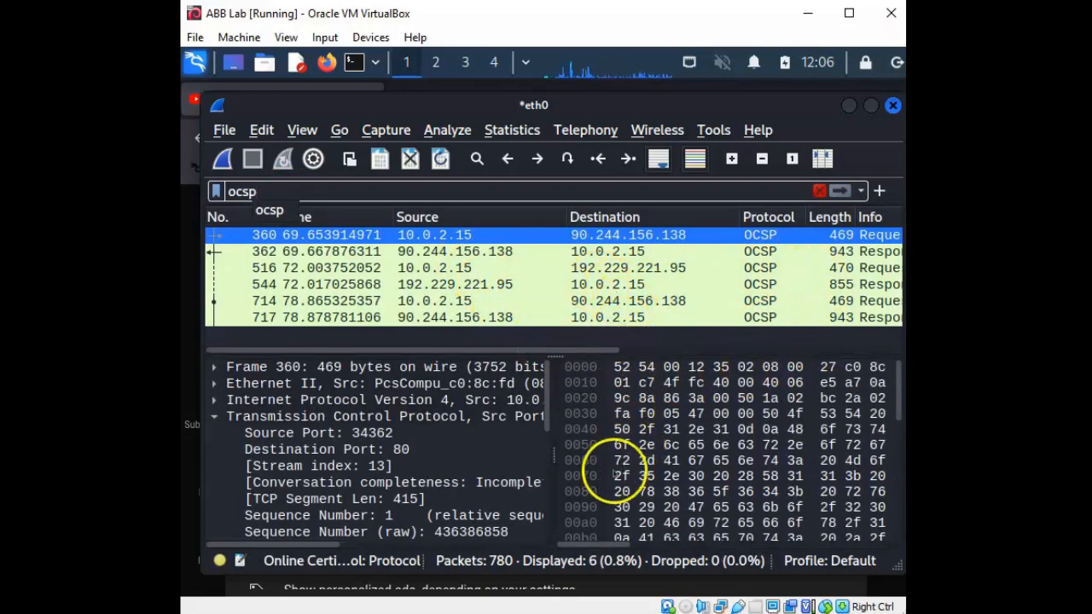
pyautogui.moveTo(670, 263)
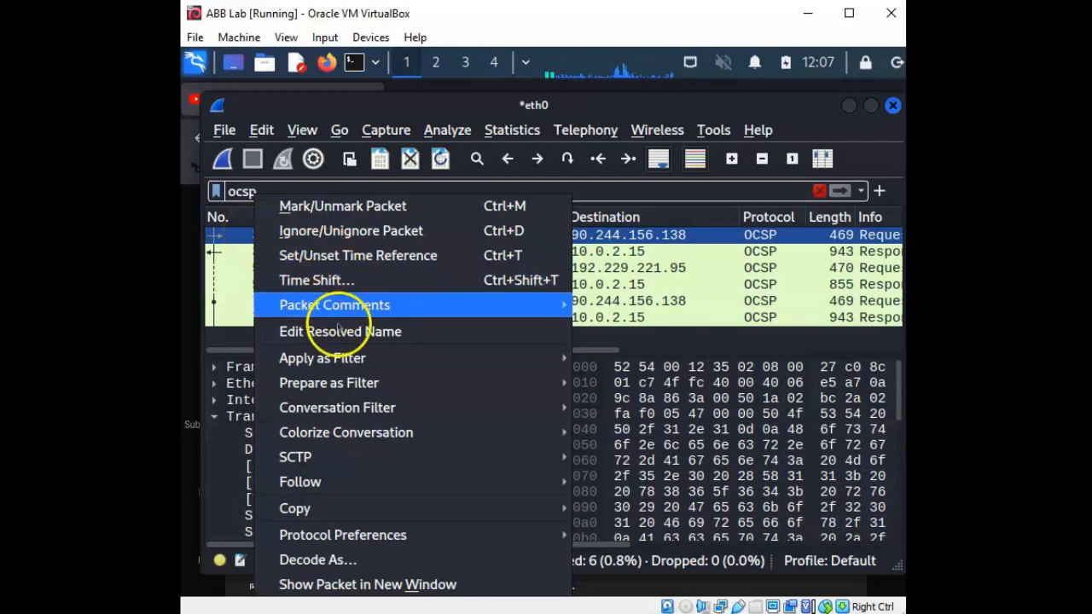
pyautogui.moveTo(294, 509)
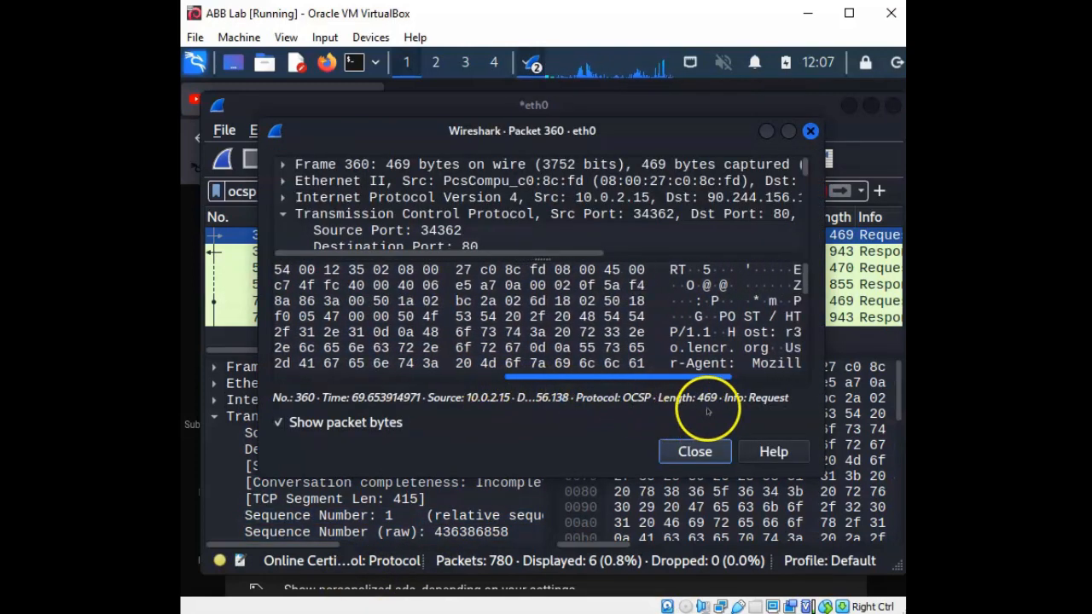
# Step: Select packet 360's IP protocol byte and scroll its hex pane to the ocsp-request payload
pyautogui.click(404, 285)
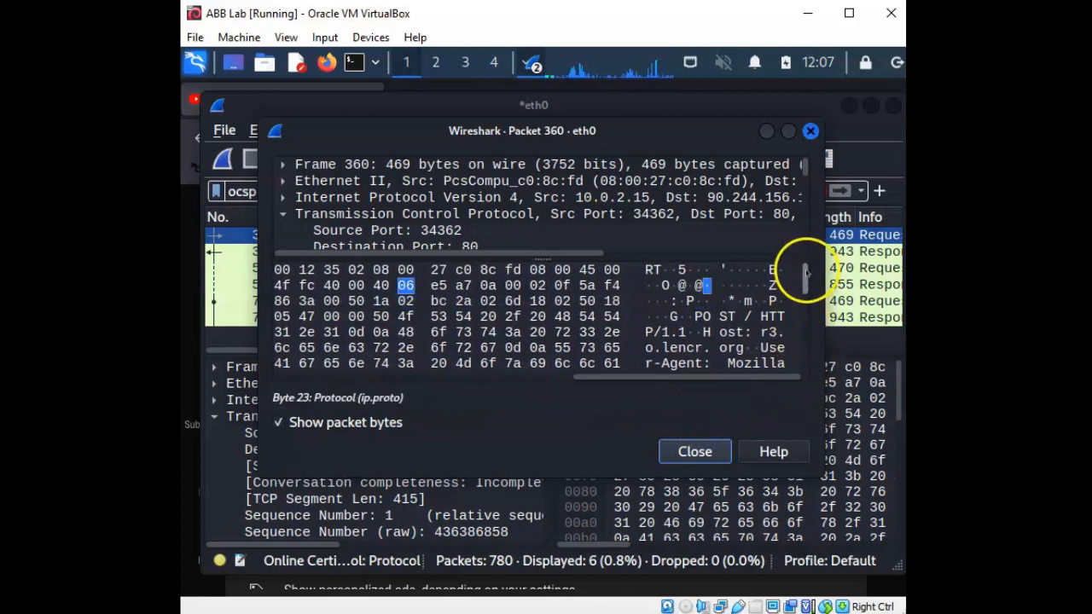
pyautogui.scroll(-3)
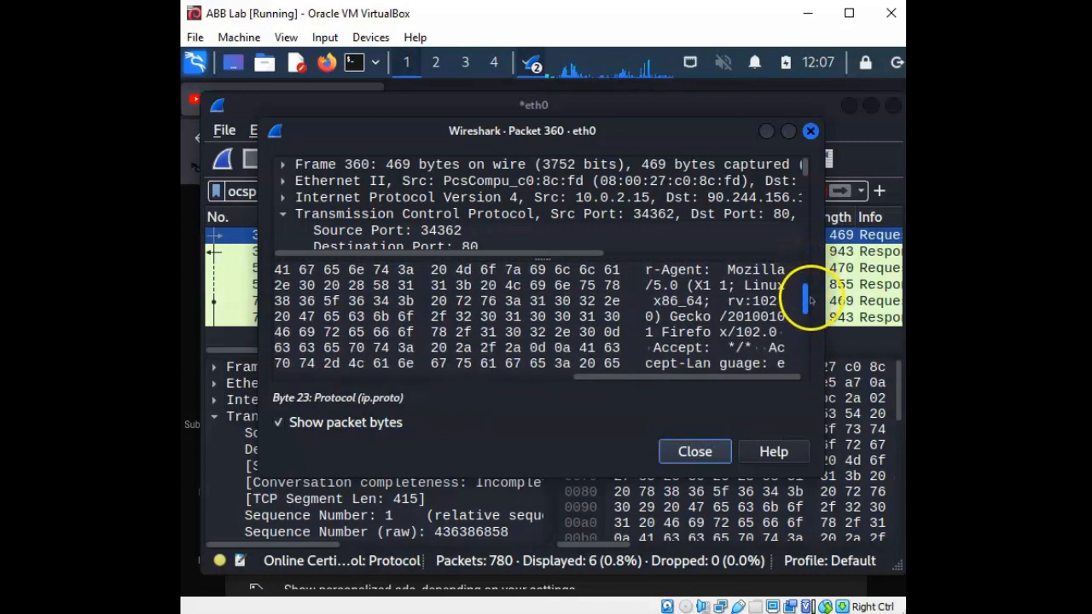
pyautogui.scroll(-3)
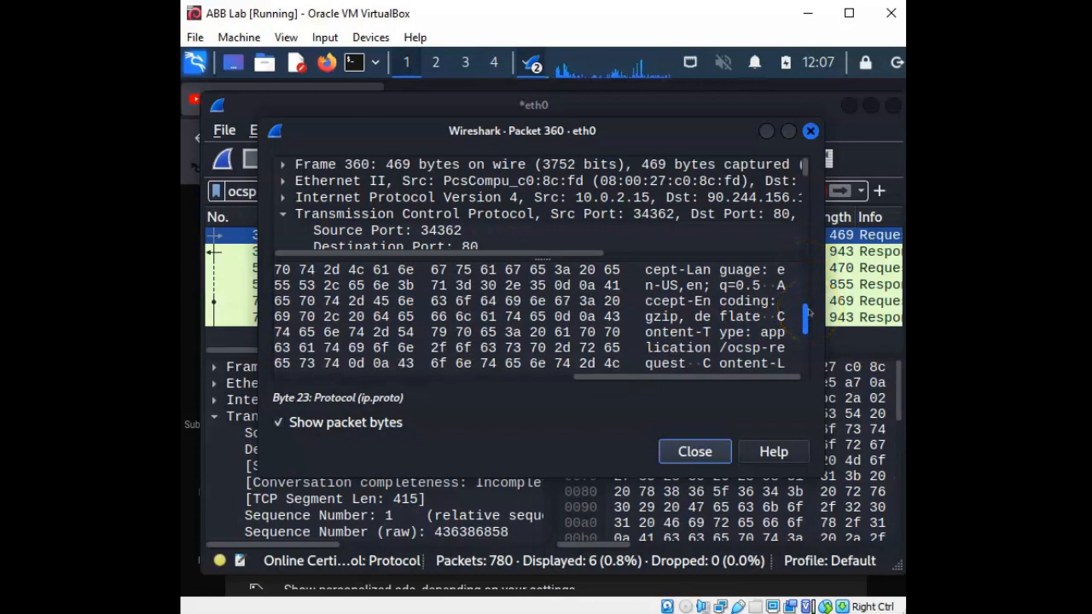
pyautogui.scroll(-3)
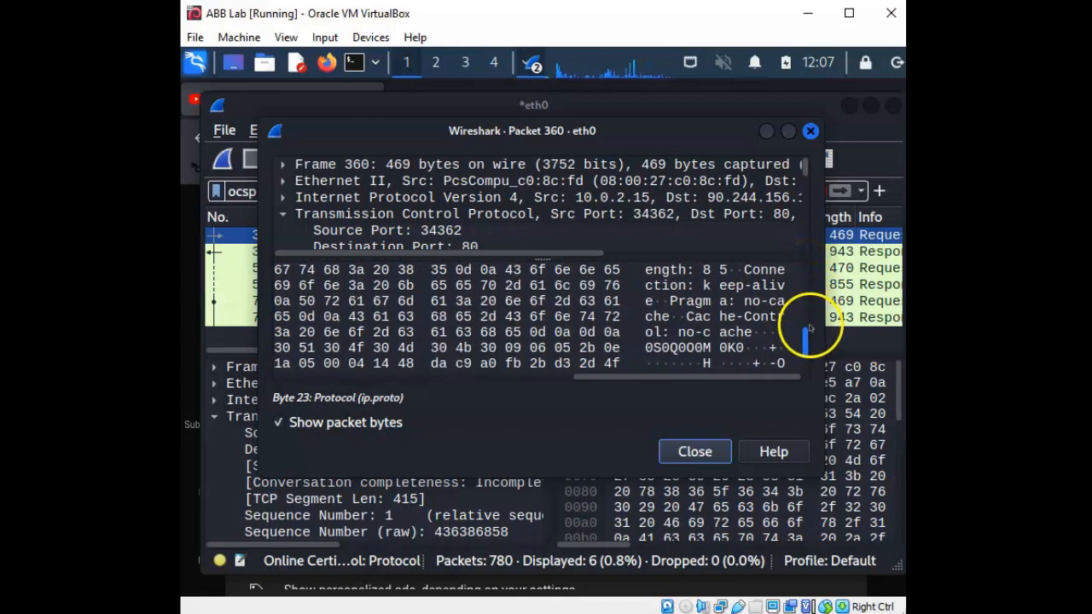
pyautogui.scroll(-3)
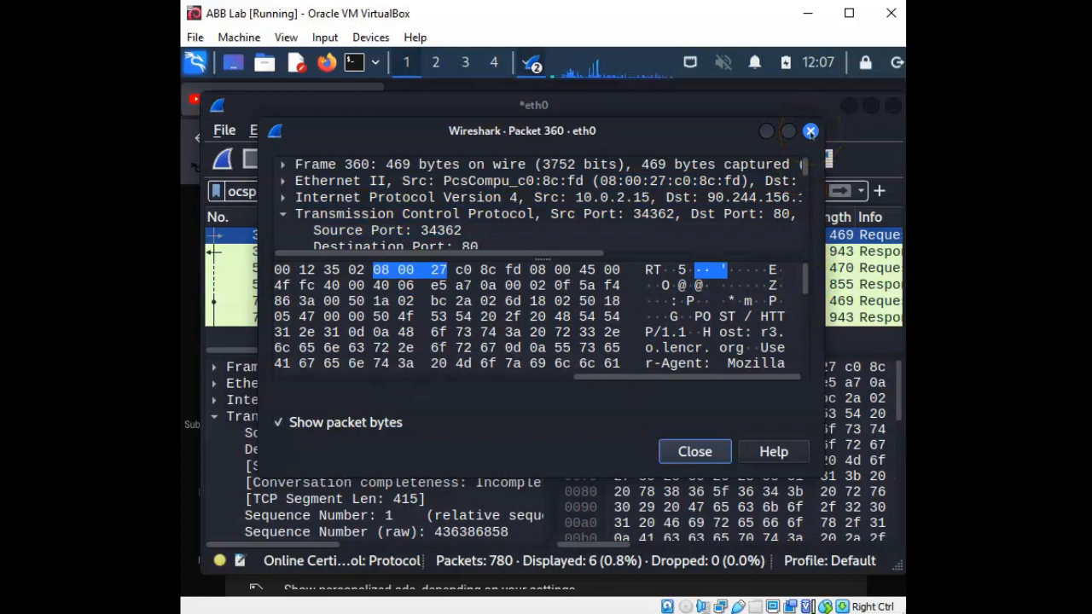
# Step: Close packet 360's window, review packet 717's HTTP 200 OK layer, then close it
pyautogui.click(694, 451)
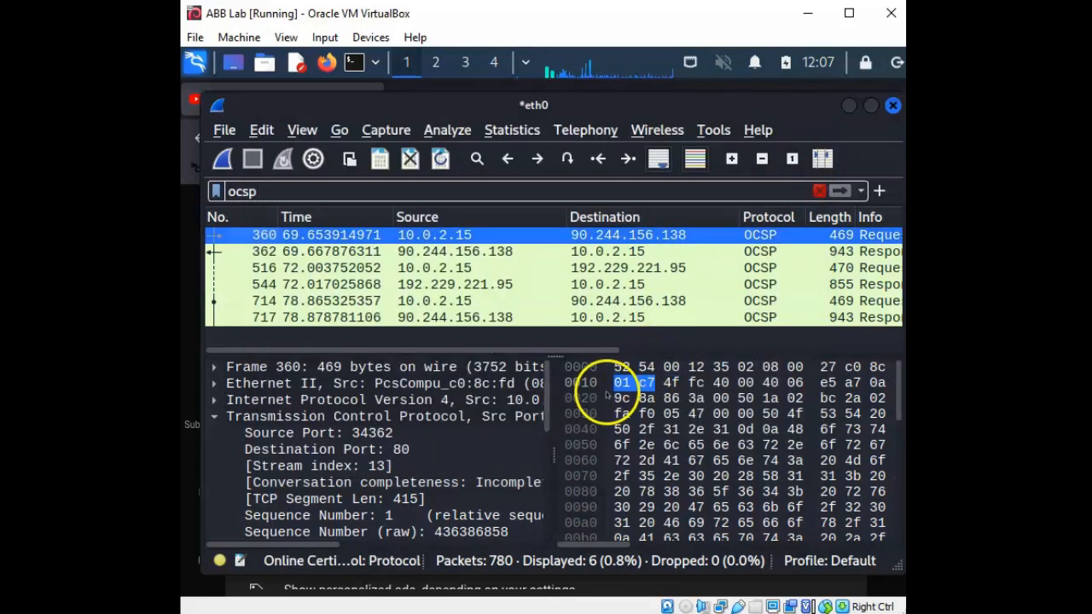
pyautogui.moveTo(438, 341)
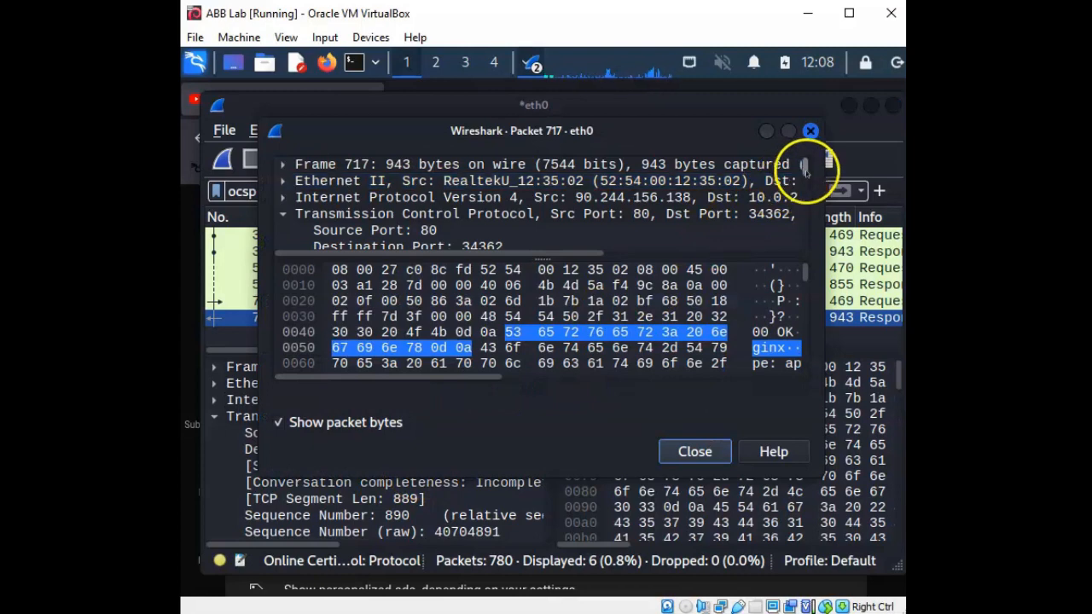
pyautogui.scroll(-3)
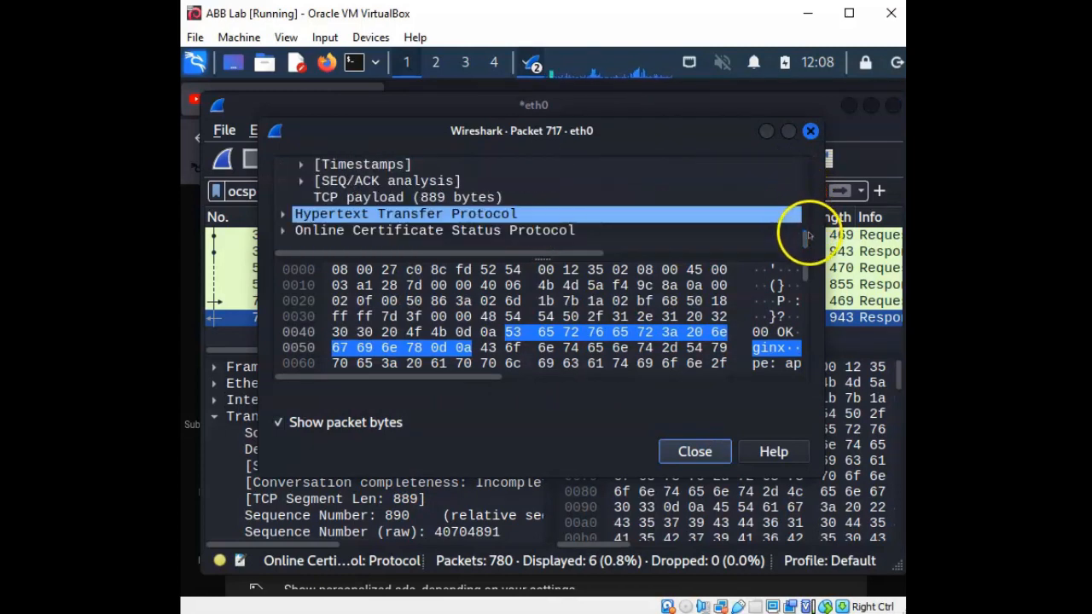
pyautogui.click(436, 230)
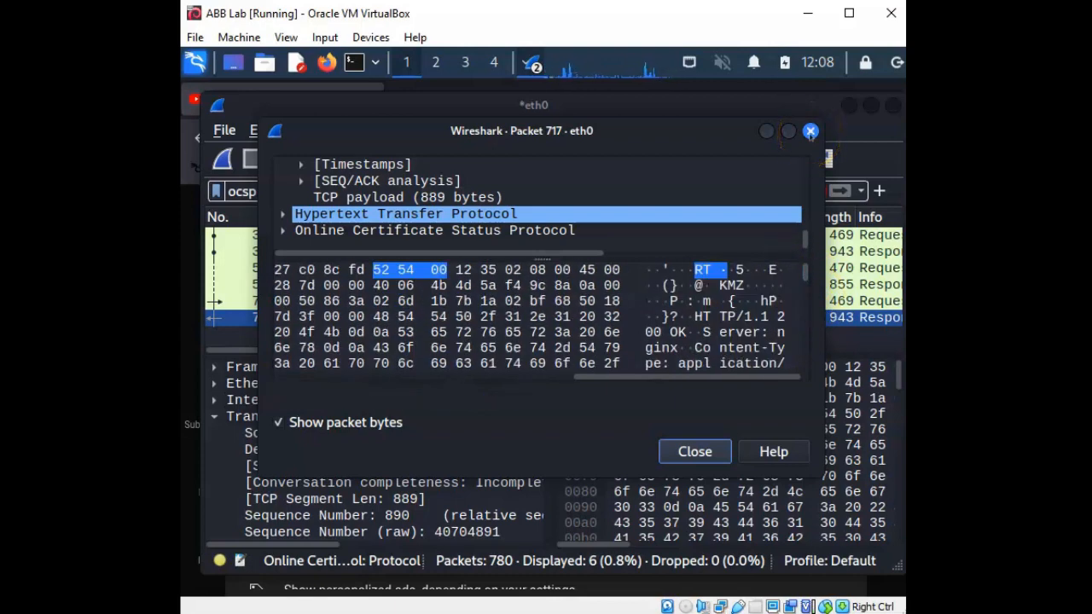
pyautogui.click(694, 452)
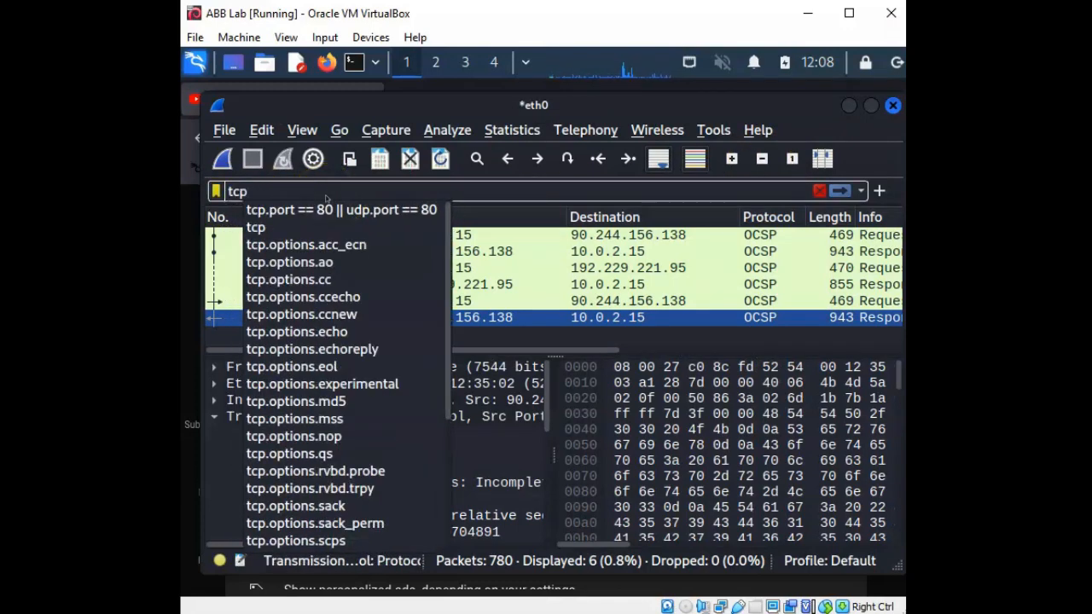
pyautogui.moveTo(302, 226)
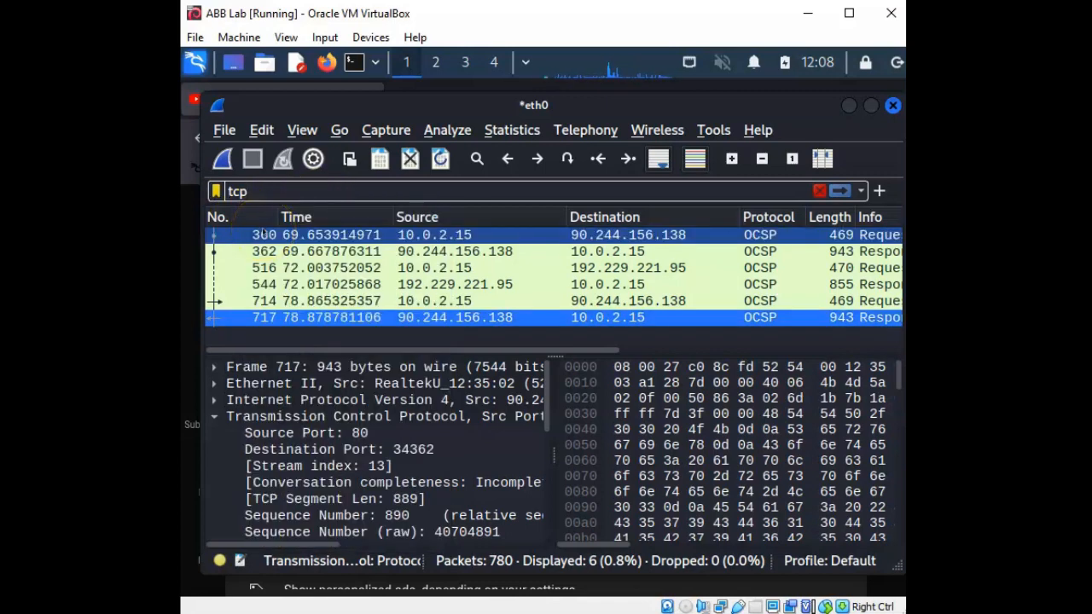
pyautogui.moveTo(435, 235)
pyautogui.write('i')
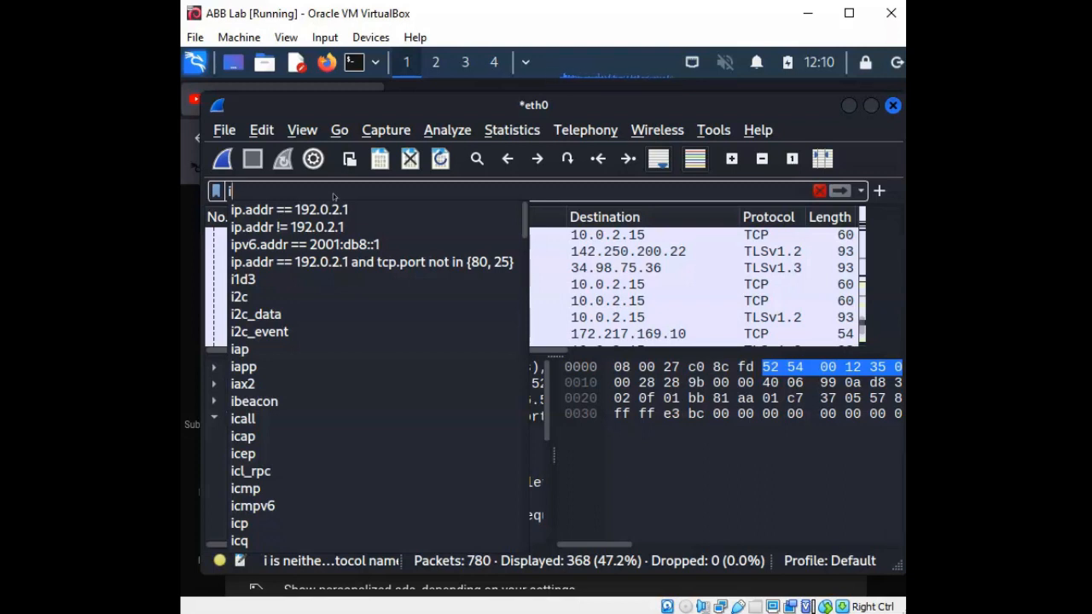
# Step: Apply the display filter ip.addr == 172.217.169.10, leaving 12 matching packets
pyautogui.write('p')
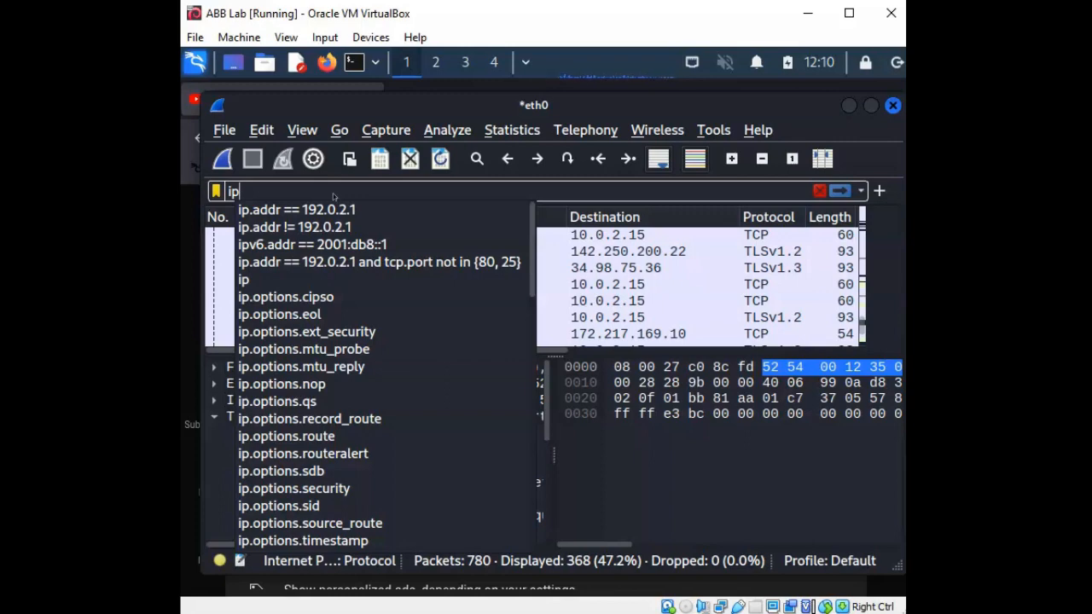
pyautogui.write('..')
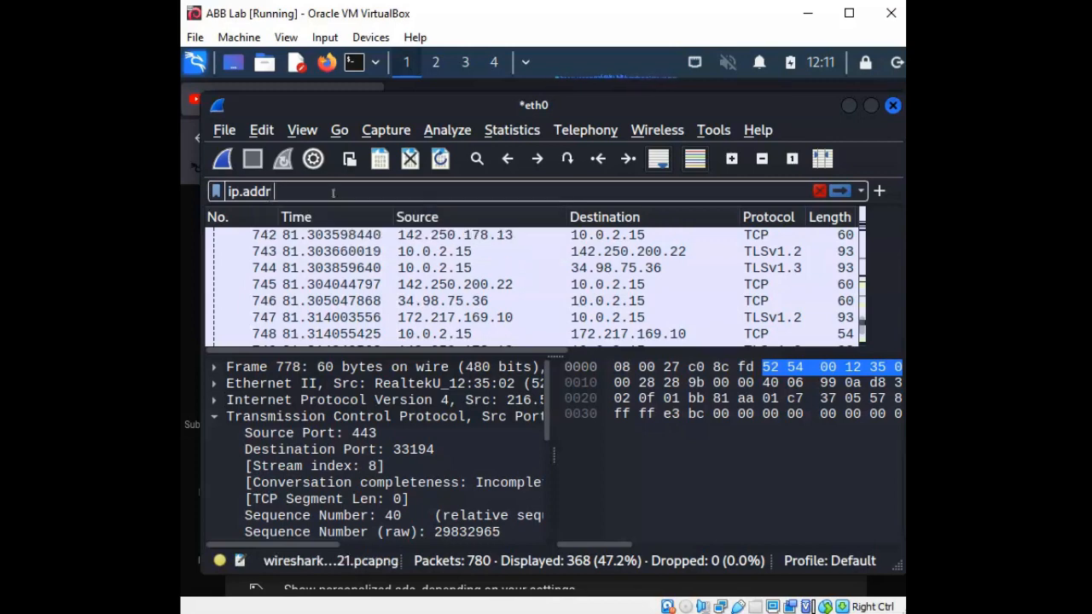
pyautogui.write('==172.217.169.10')
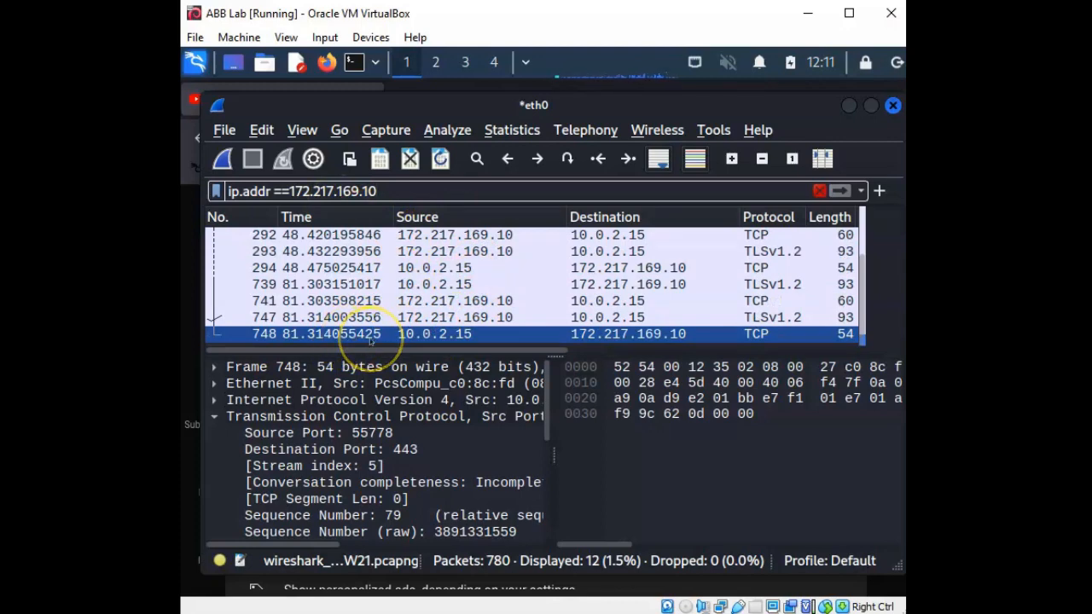
# Step: Show packet 748 in a new window and enlarge it for reading
pyautogui.rightClick(367, 334)
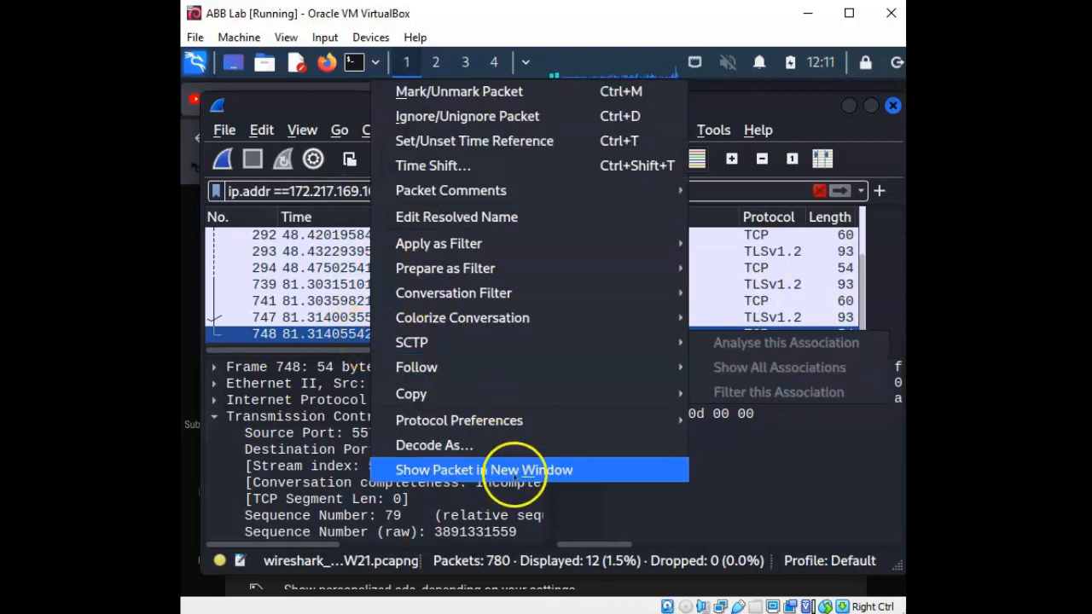
pyautogui.click(484, 469)
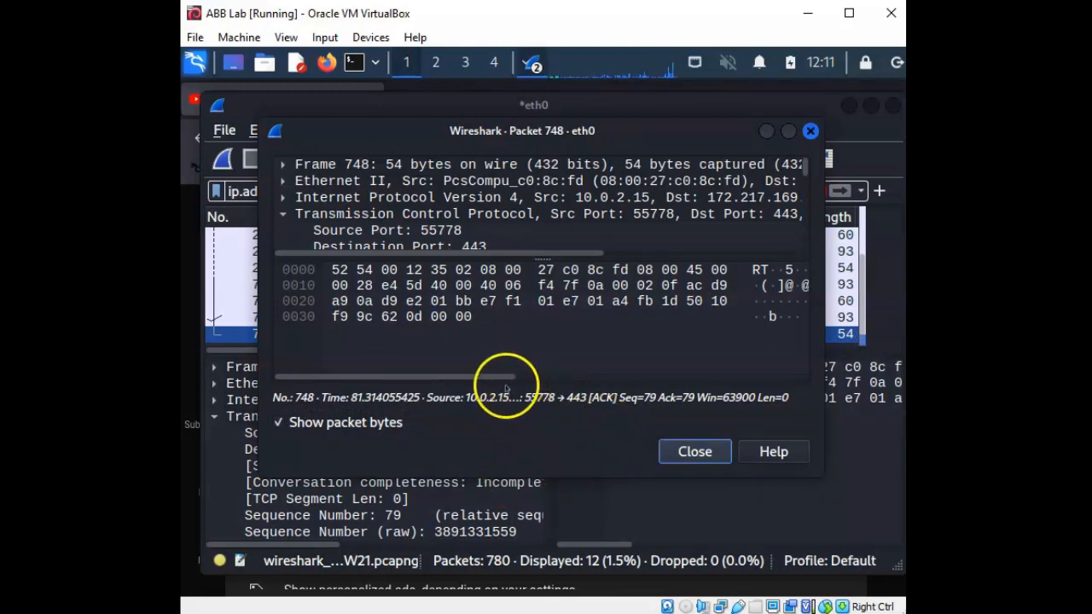
pyautogui.moveTo(500, 375); pyautogui.dragTo(555, 375)
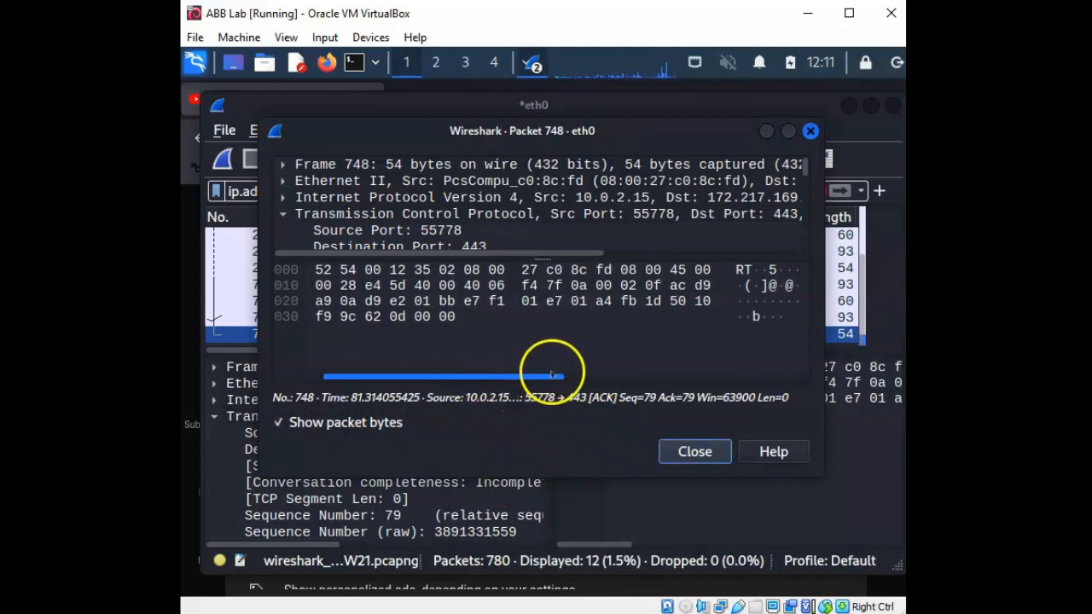
pyautogui.moveTo(554, 376); pyautogui.dragTo(827, 381)
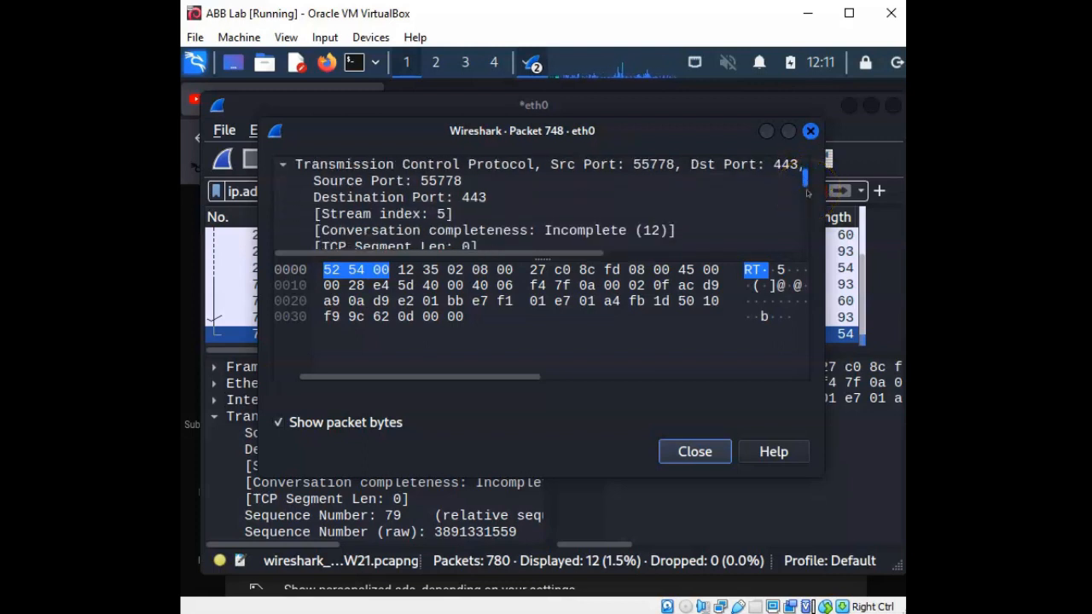
# Step: Review packet 748's TCP header, selecting its Destination Port 443 field
pyautogui.click(399, 198)
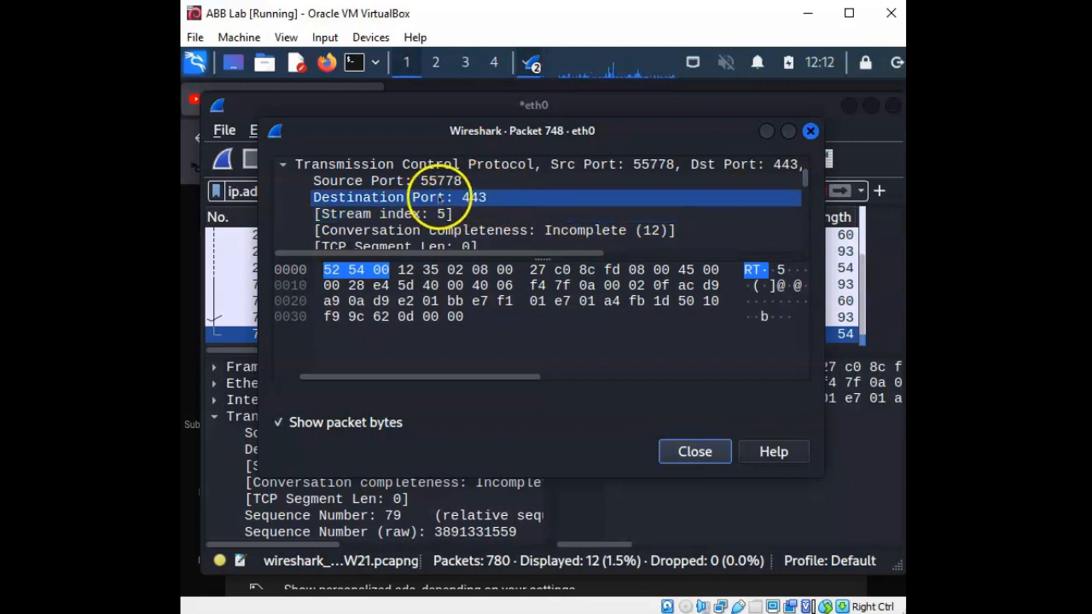
pyautogui.moveTo(697, 203)
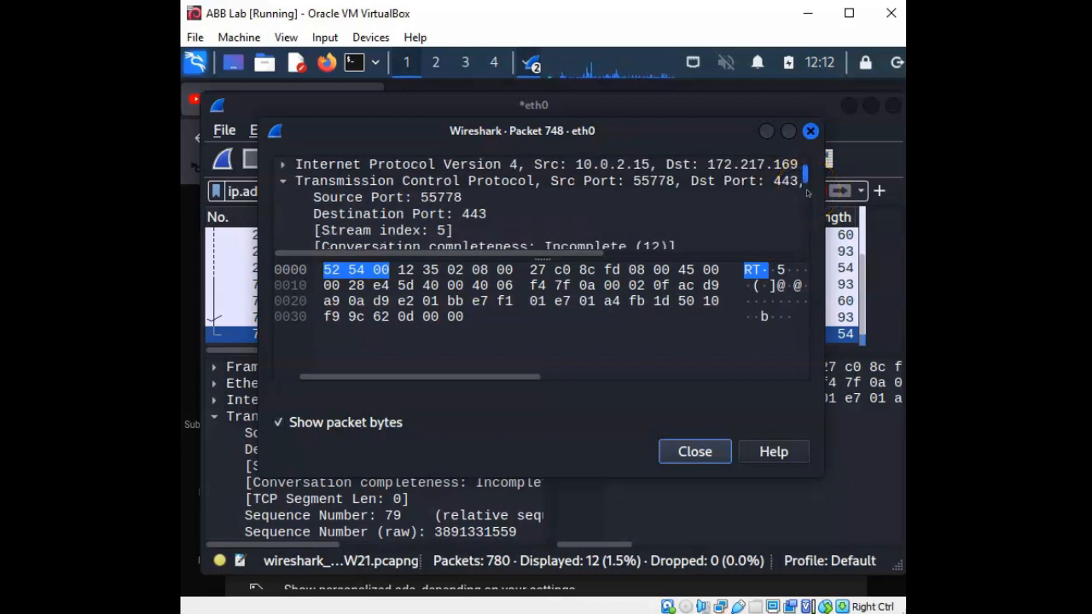
pyautogui.scroll(-3)
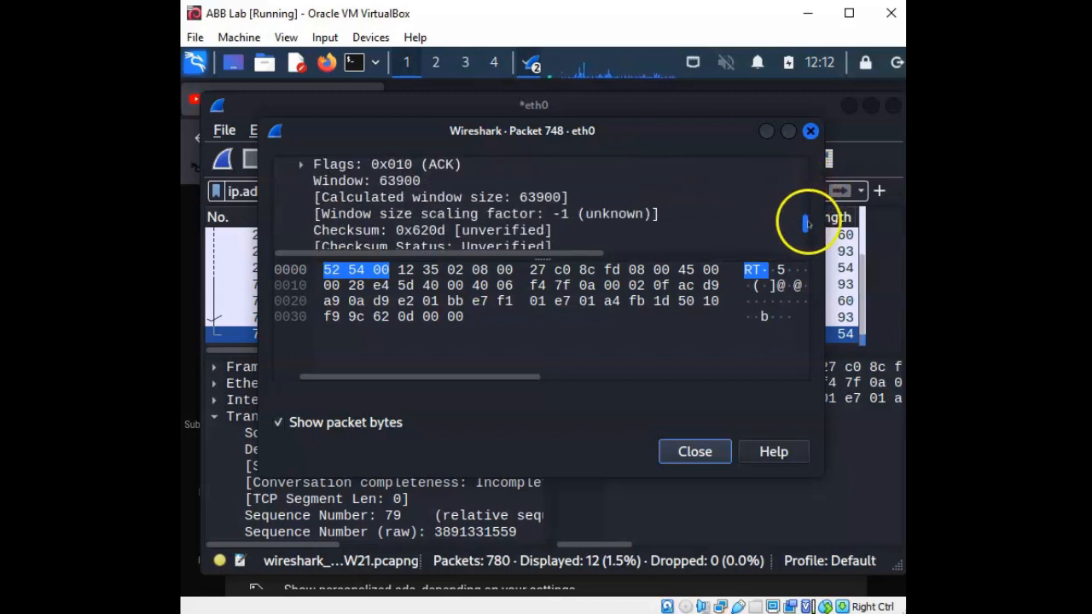
pyautogui.scroll(-3)
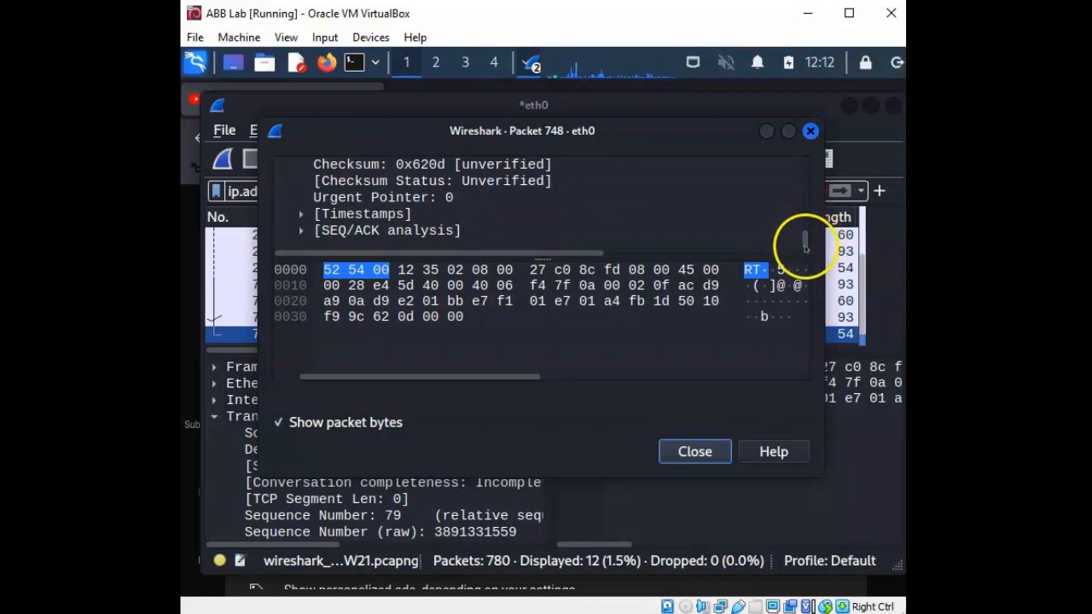
pyautogui.scroll(3)
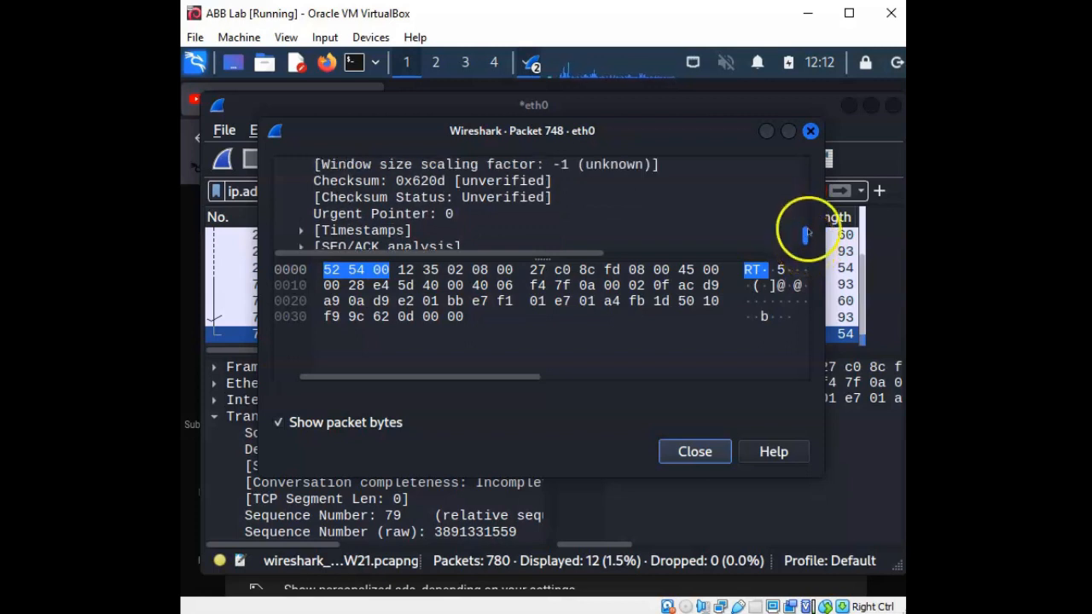